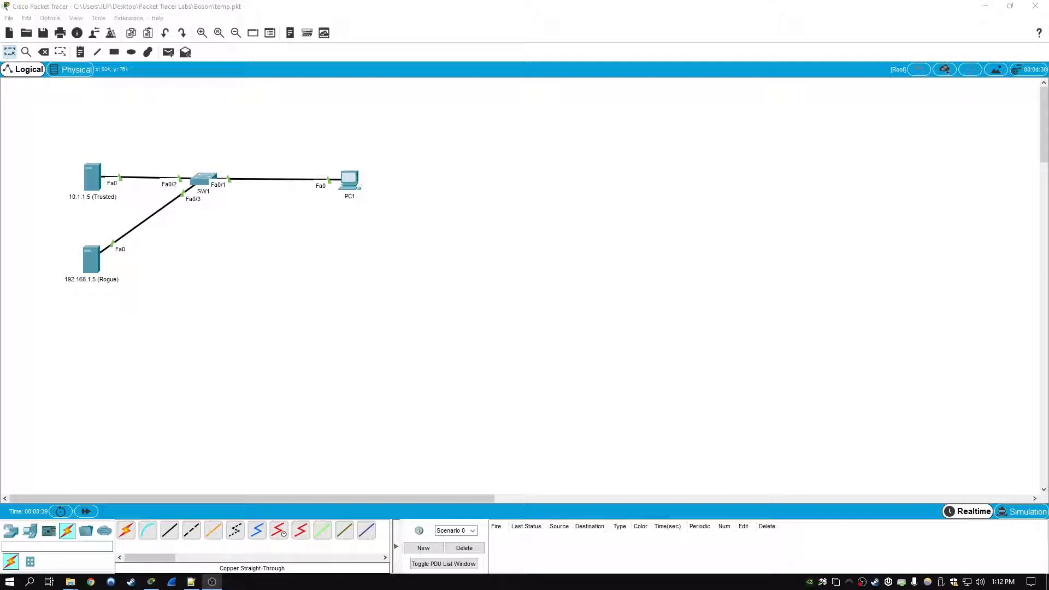
pyautogui.moveTo(459, 299)
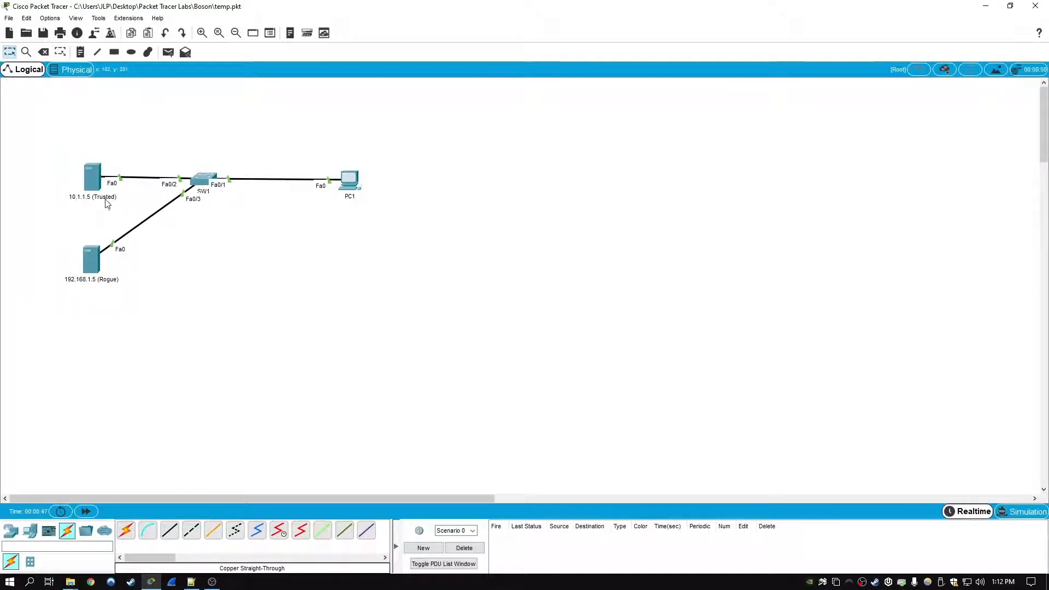
pyautogui.moveTo(82, 208)
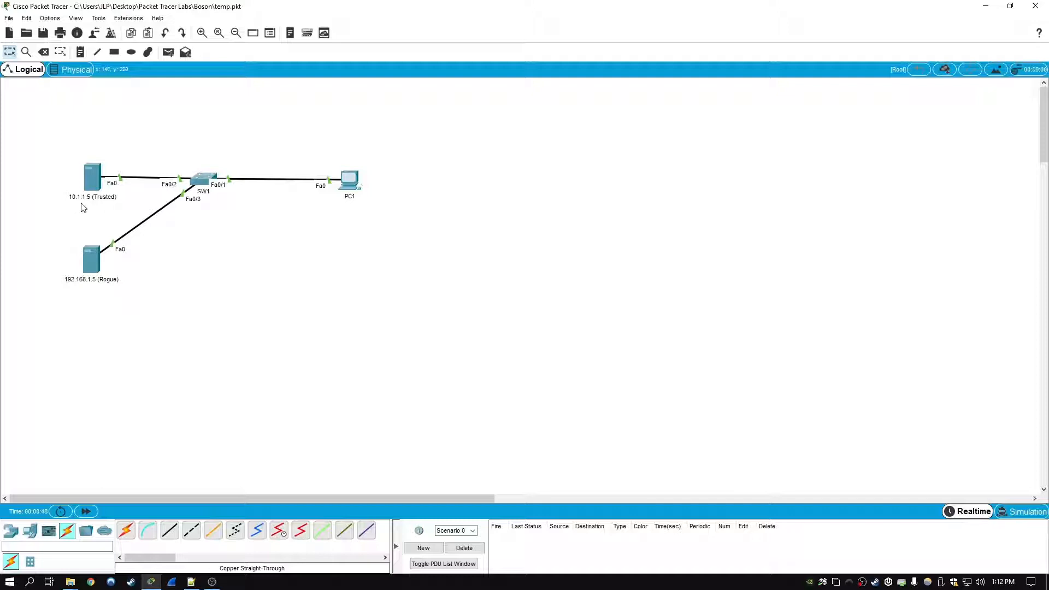
pyautogui.moveTo(90, 208)
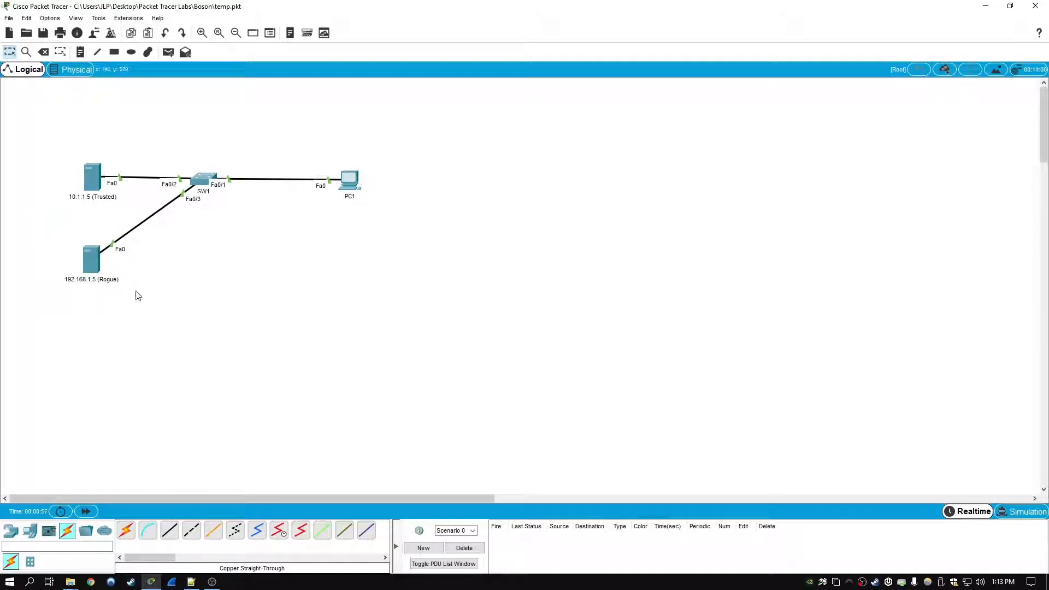
pyautogui.moveTo(70, 289)
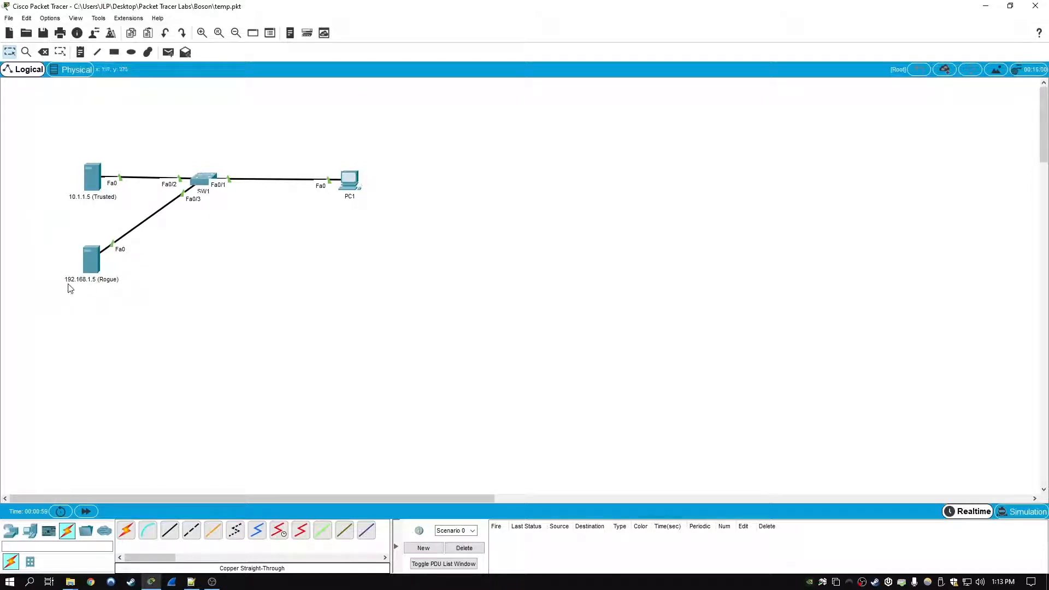
pyautogui.moveTo(87, 290)
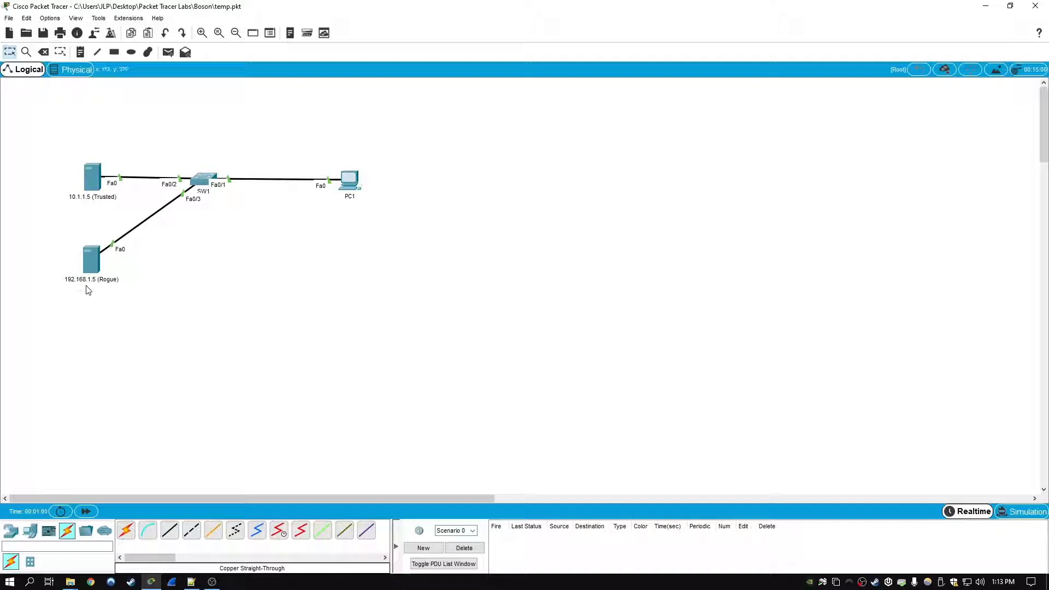
pyautogui.moveTo(119, 286)
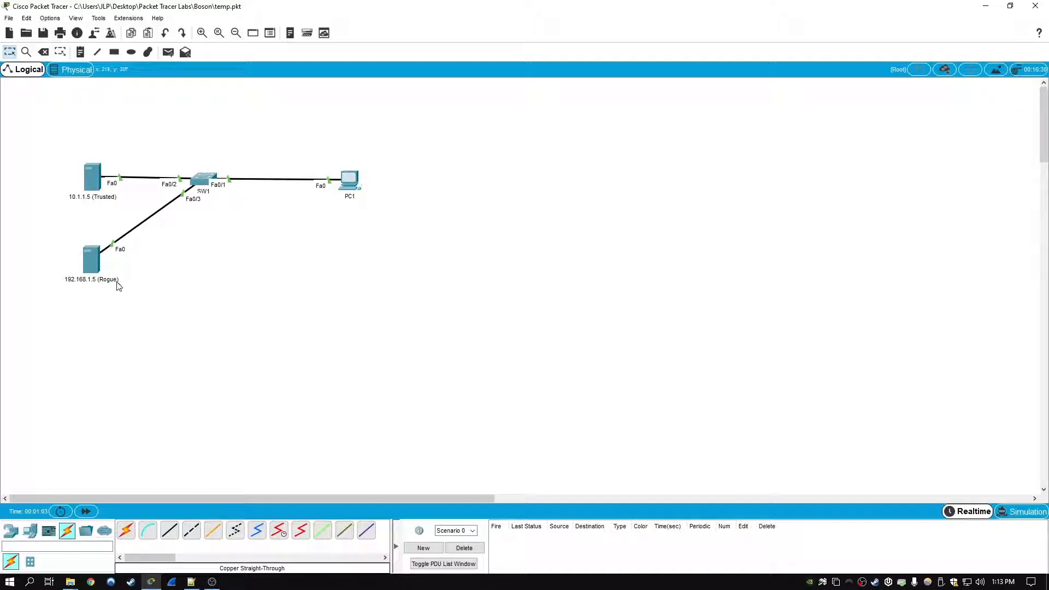
pyautogui.moveTo(161, 220)
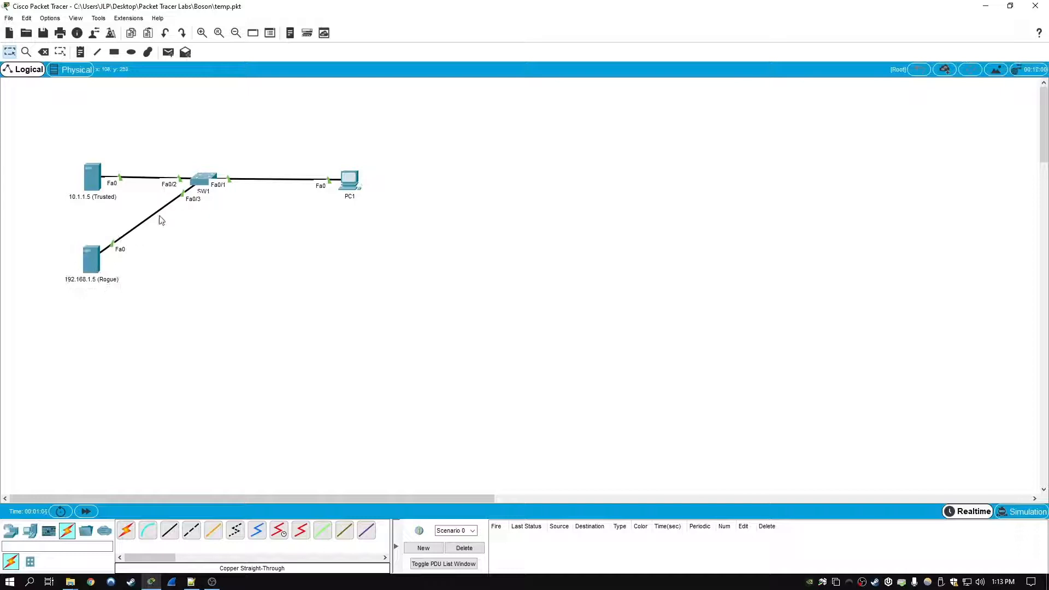
pyautogui.moveTo(197, 189)
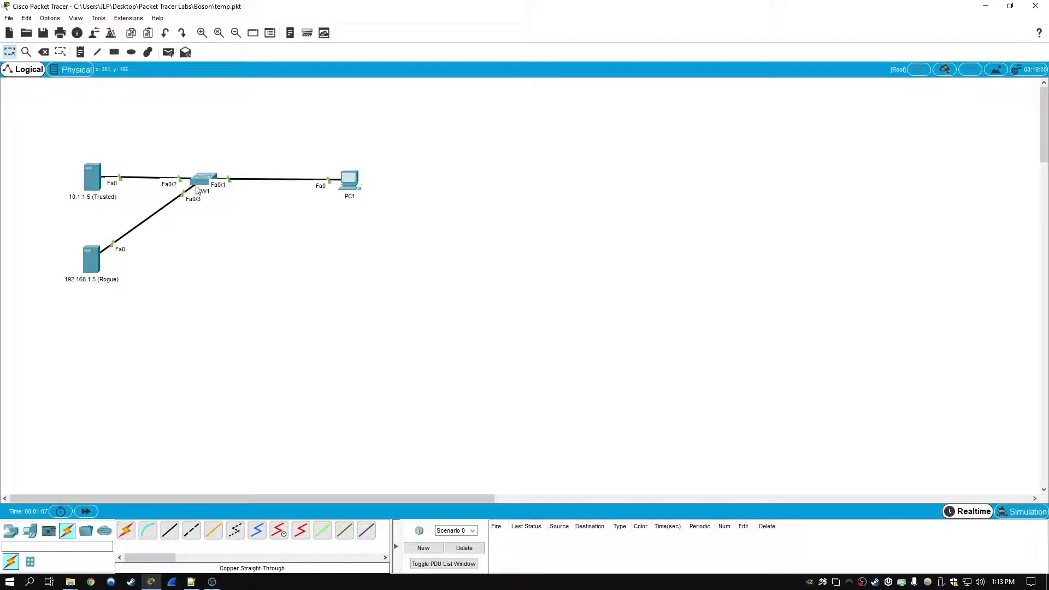
pyautogui.moveTo(311, 241)
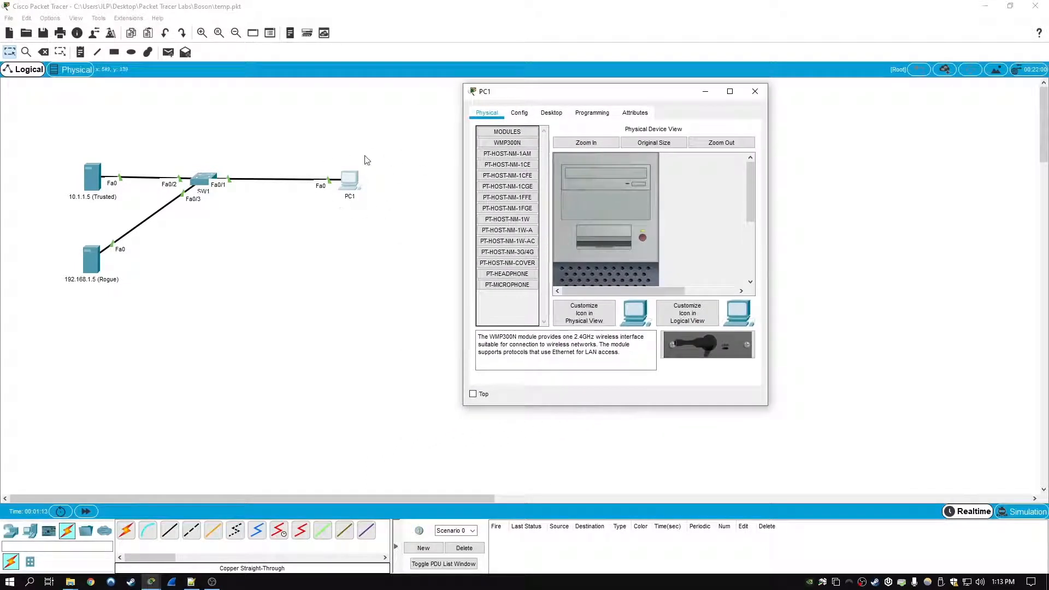
pyautogui.moveTo(355, 212)
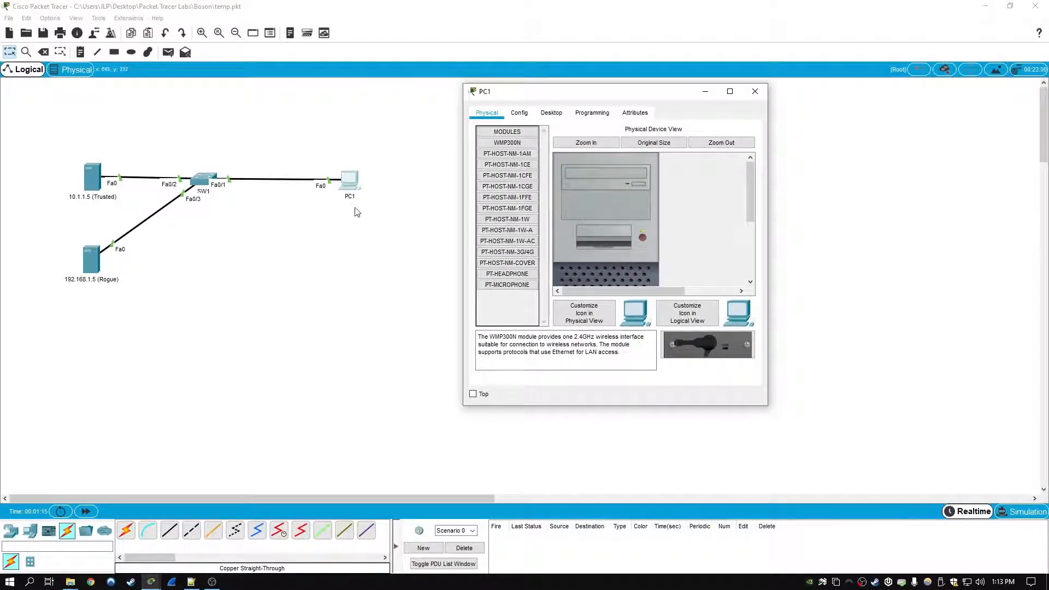
# Toggle PC1's FastEthernet0 between Static and DHCP to show leases, including rogue 192.168.1.10, ending Static
pyautogui.click(518, 113)
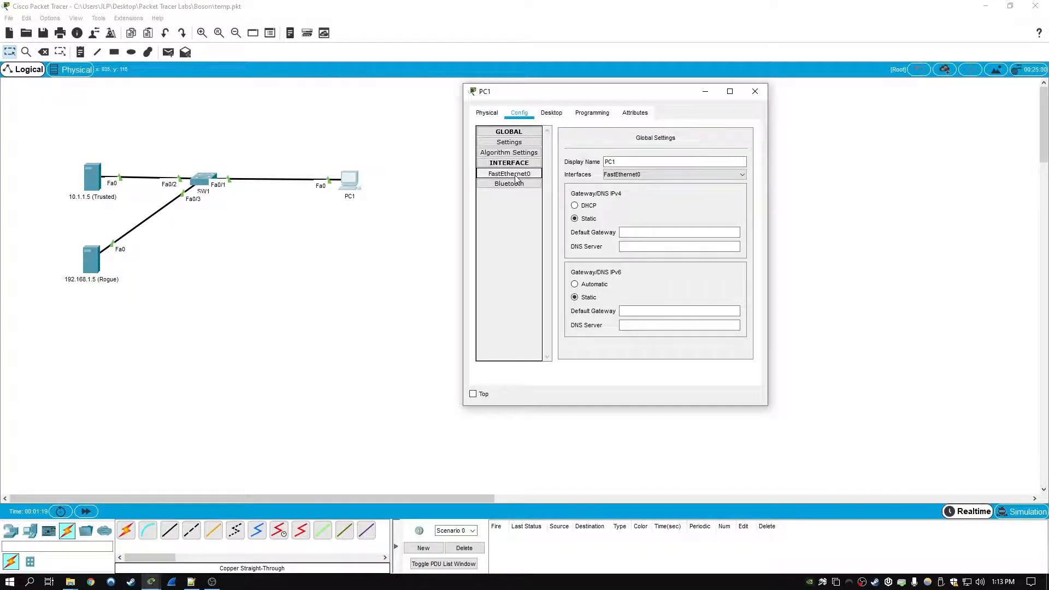
pyautogui.click(509, 173)
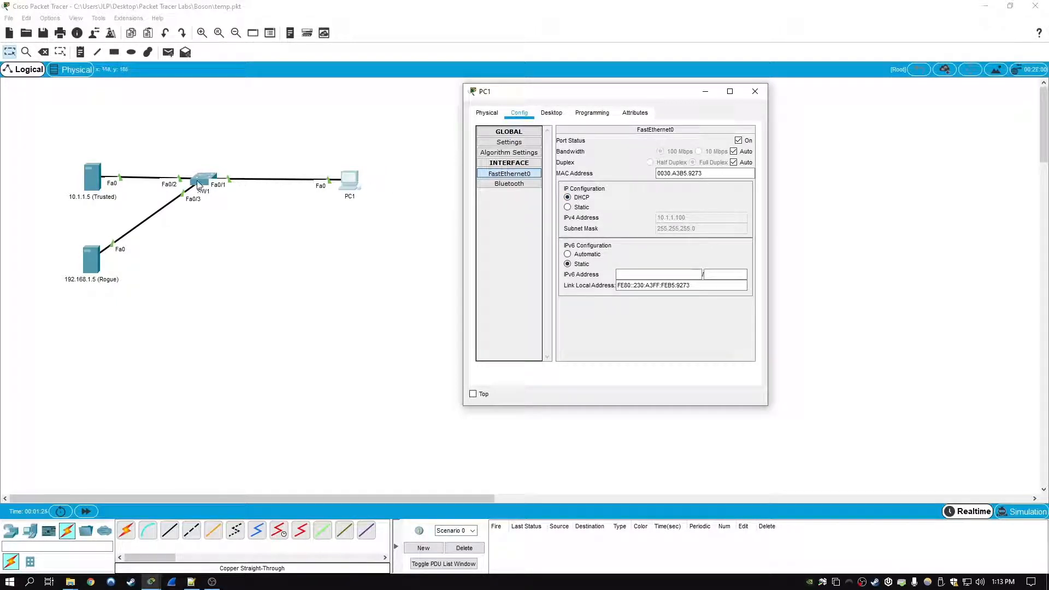
pyautogui.moveTo(112, 239)
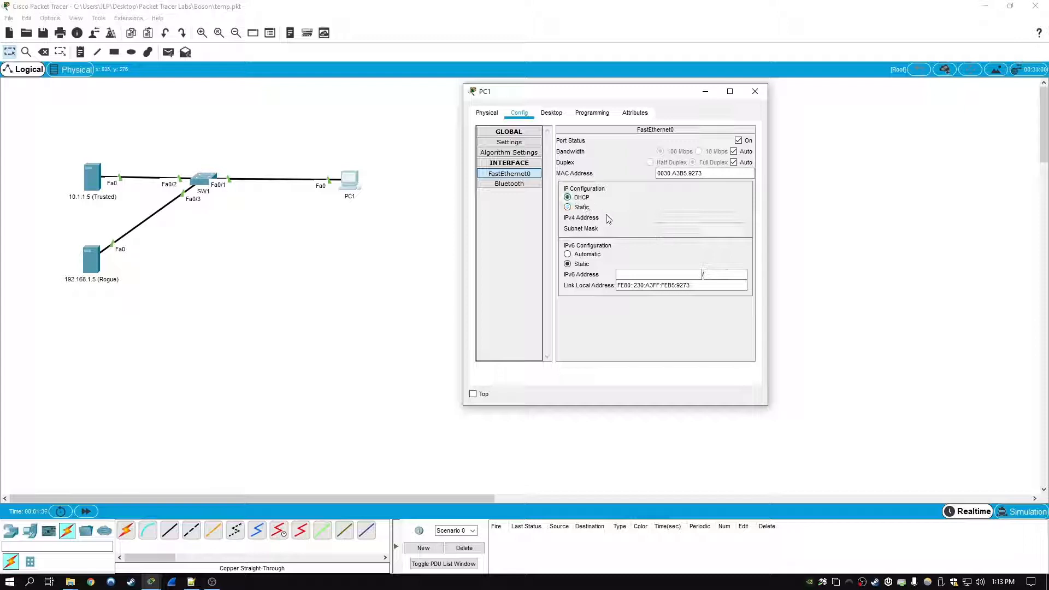
pyautogui.click(568, 207)
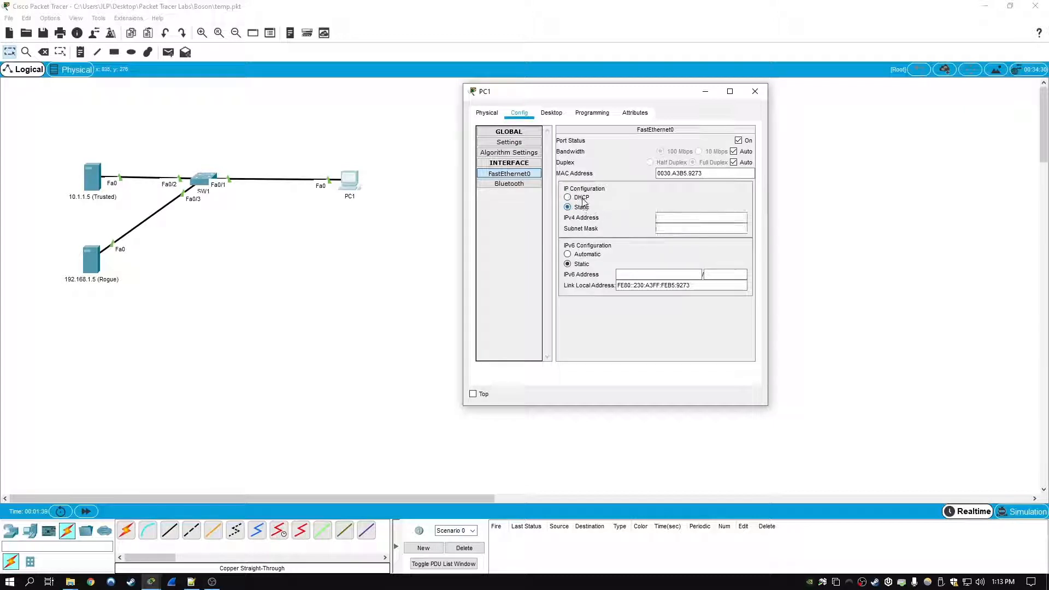
pyautogui.click(567, 197)
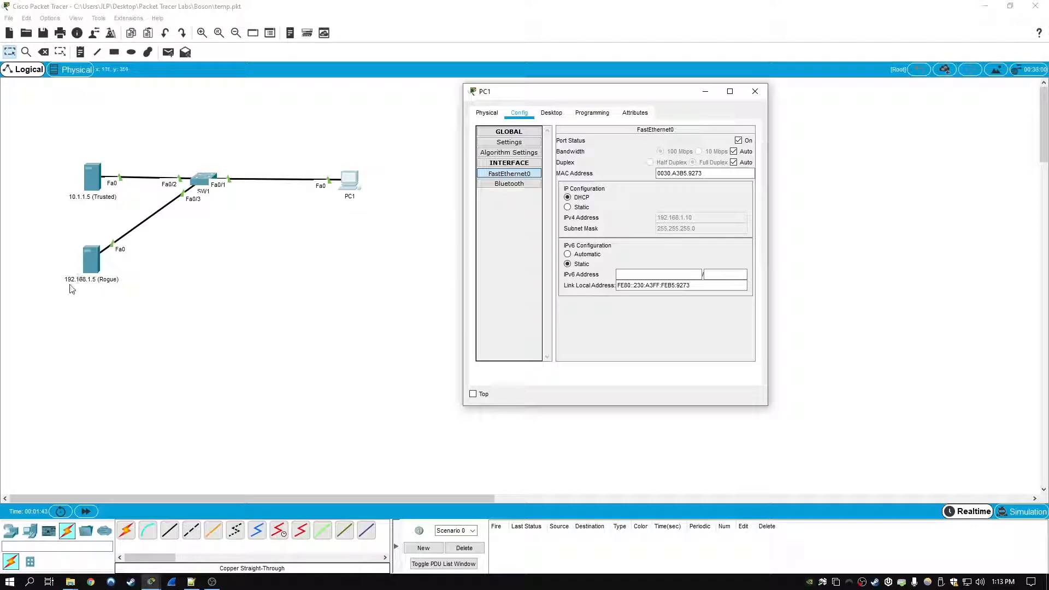
pyautogui.moveTo(708, 226)
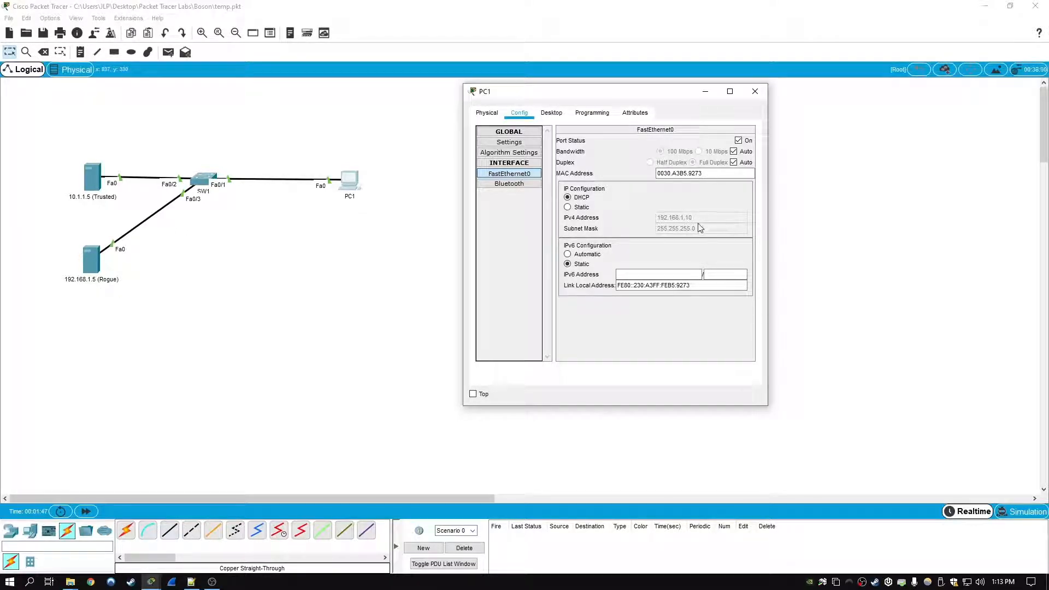
pyautogui.click(568, 207)
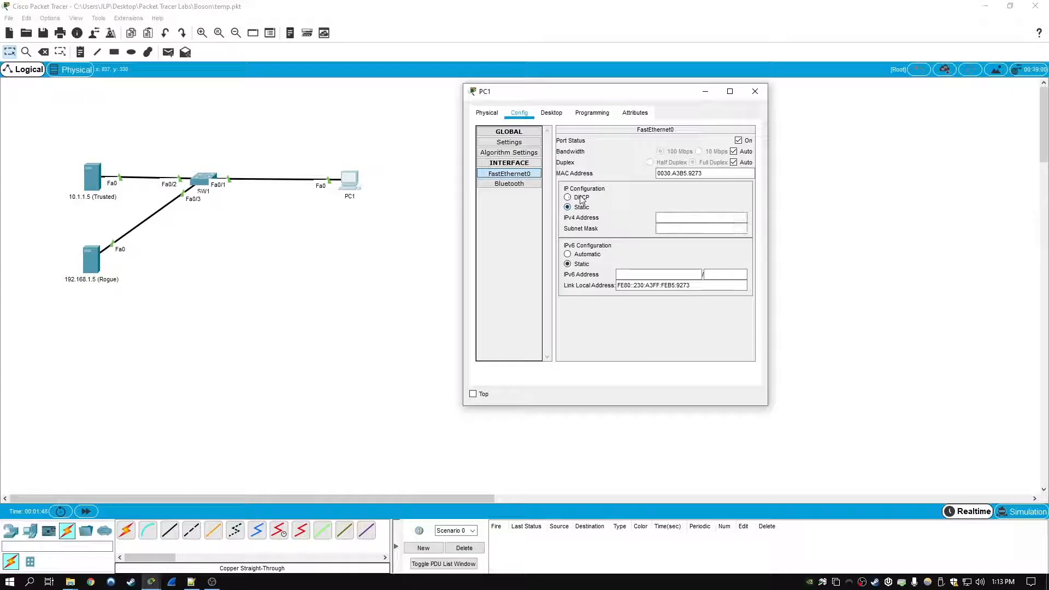
pyautogui.click(754, 91)
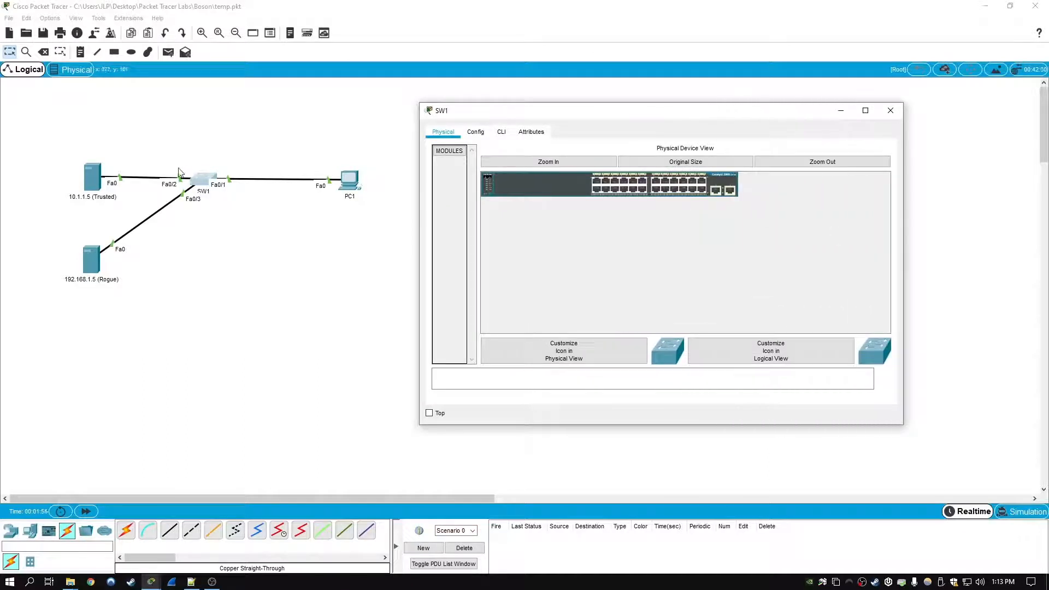
# In SW1's CLI, enter 'ip dhcp snooping' globally and 'ip dhcp snooping vlan 1'
pyautogui.click(501, 132)
pyautogui.write('conf t')
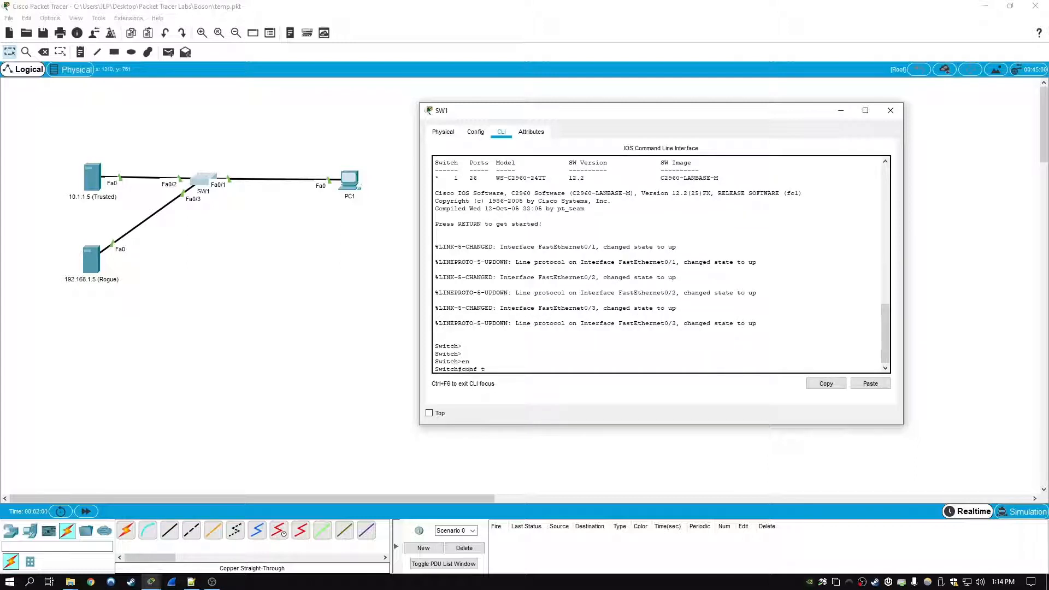
pyautogui.press('Return')
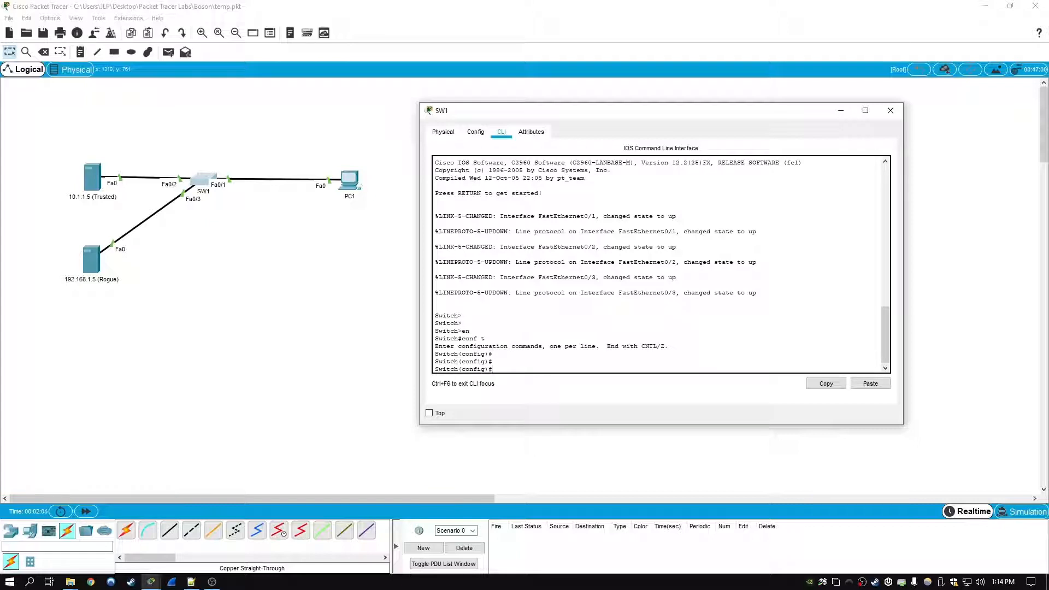
pyautogui.write('ip dhcp sn')
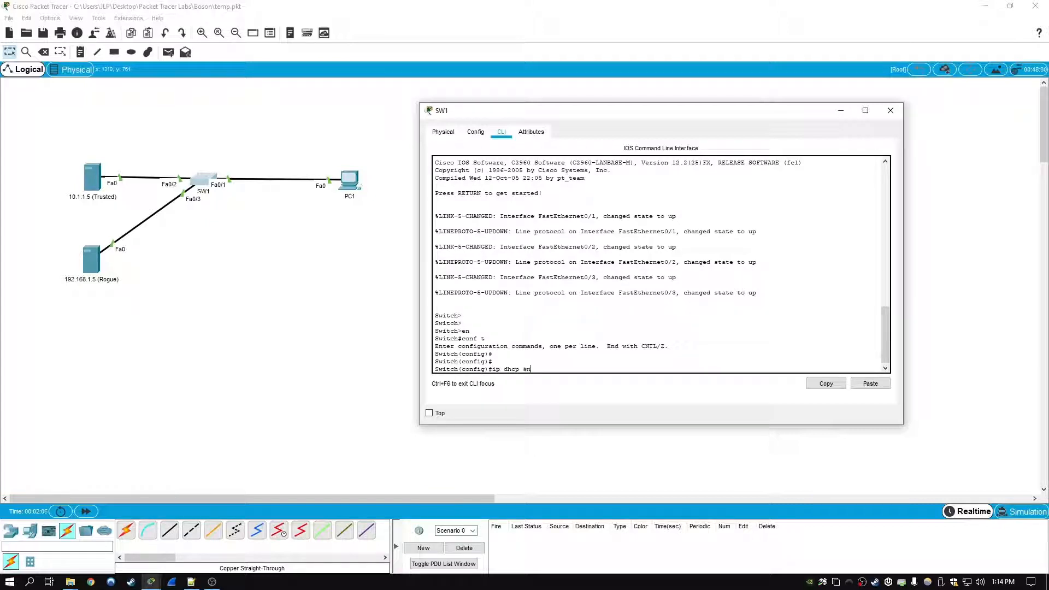
pyautogui.press('Return')
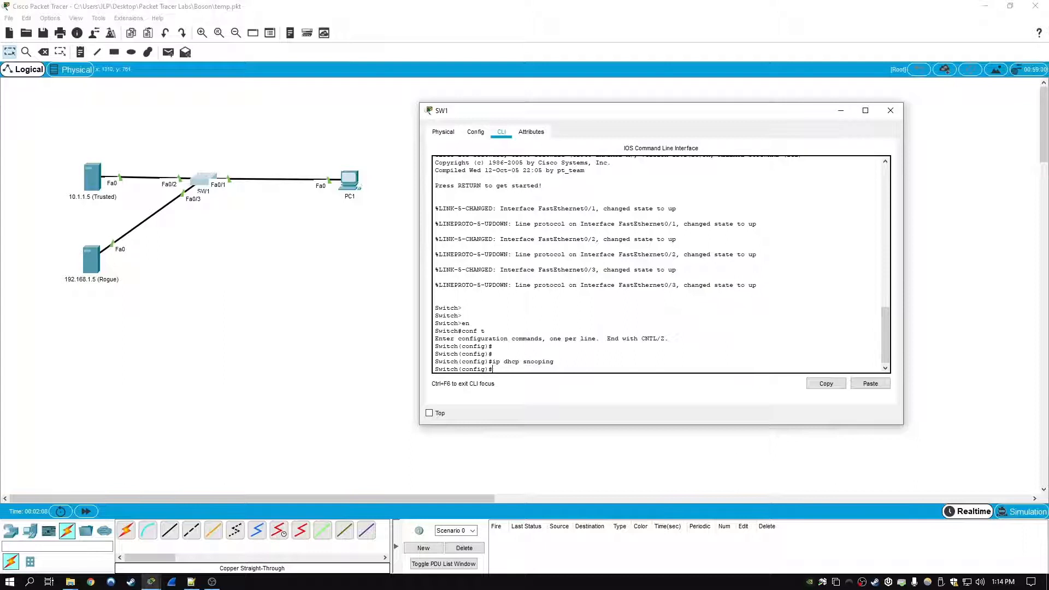
pyautogui.write('ip dhcp snooping')
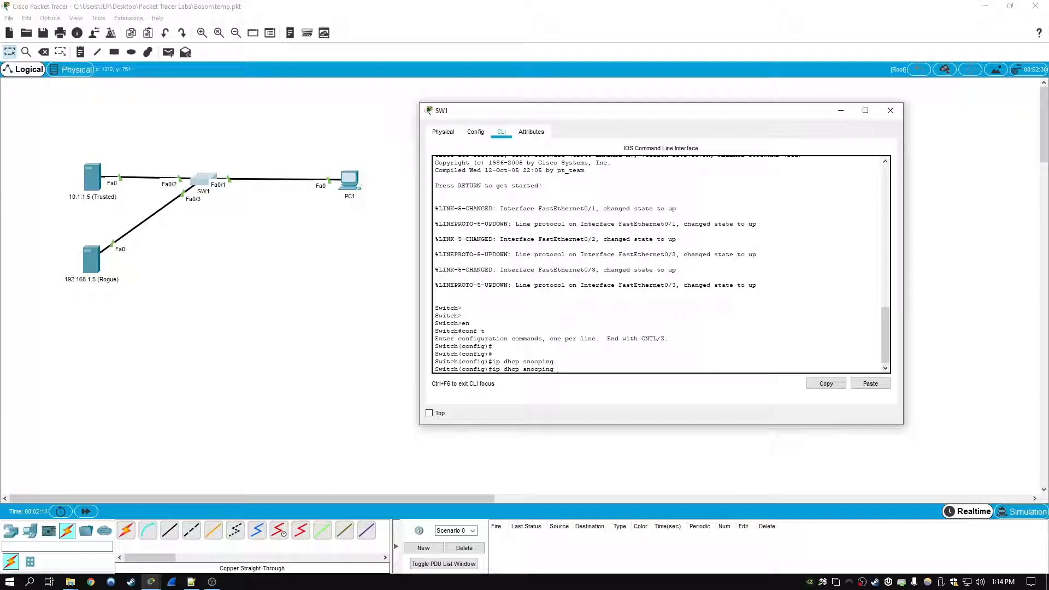
pyautogui.write('vlan')
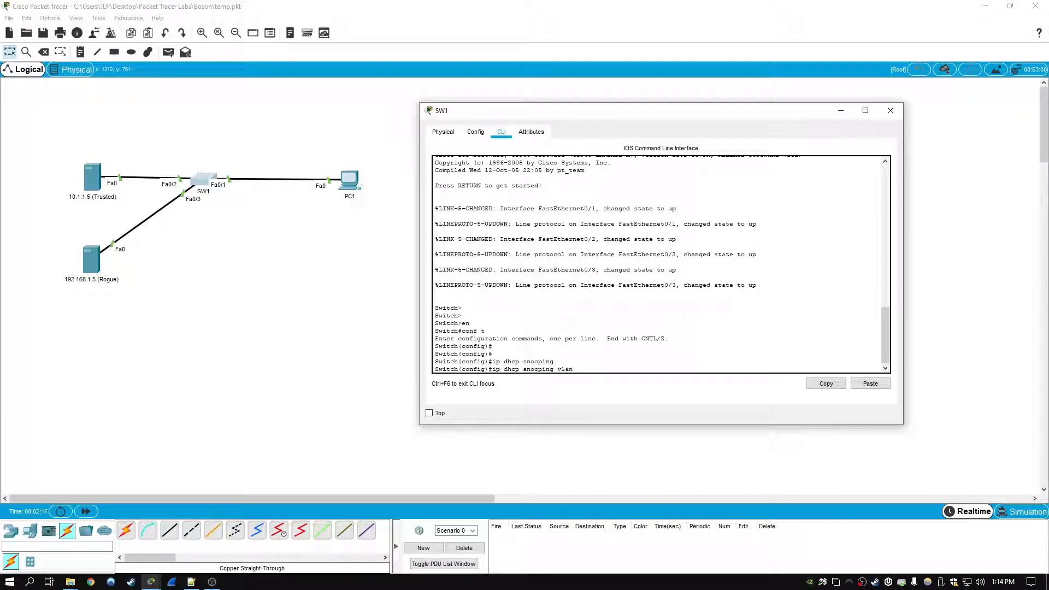
pyautogui.press('Return')
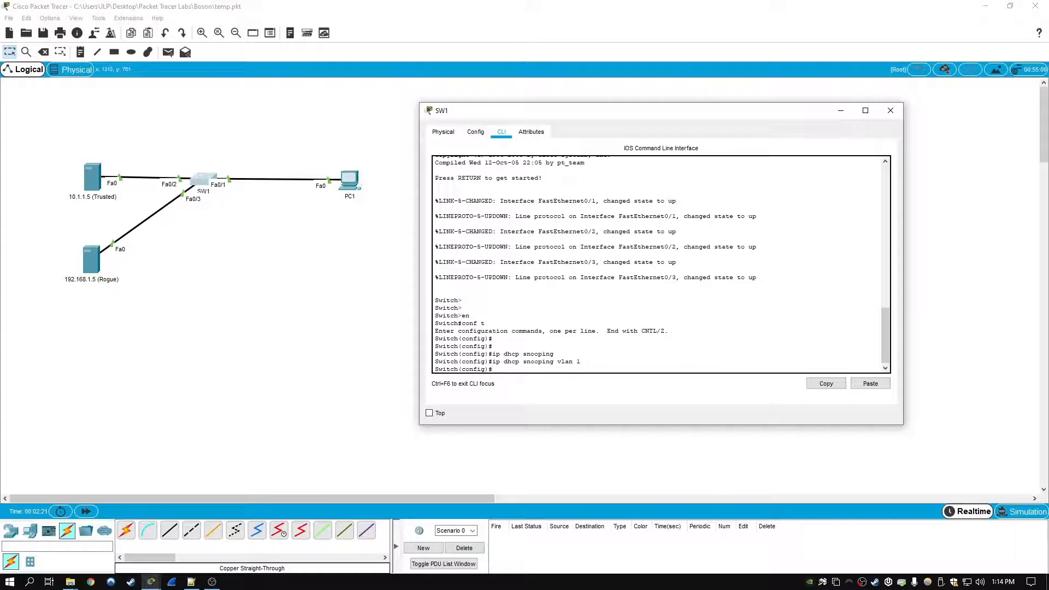
pyautogui.moveTo(340, 344)
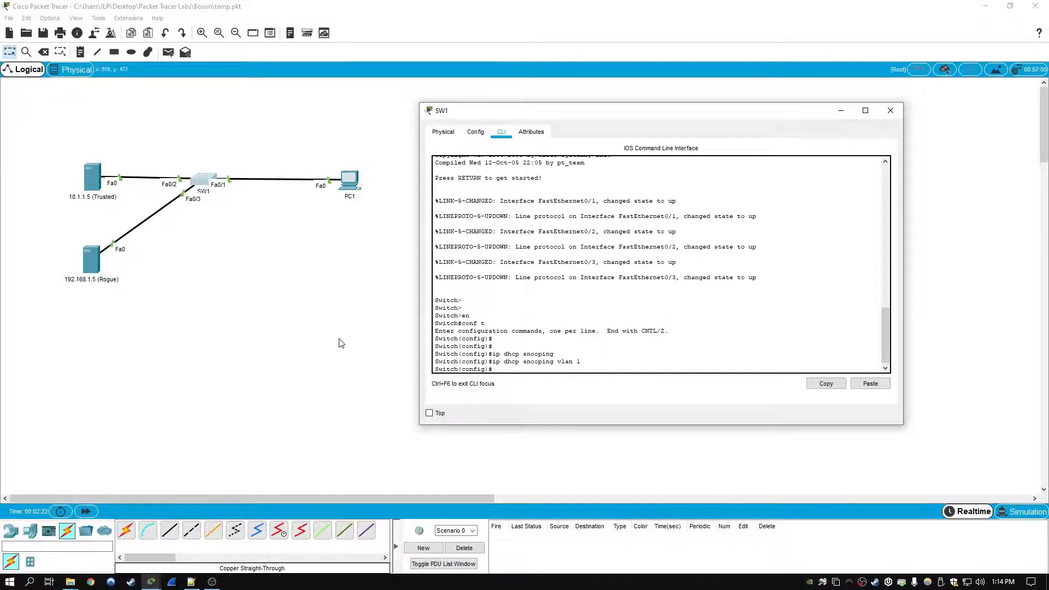
pyautogui.click(891, 111)
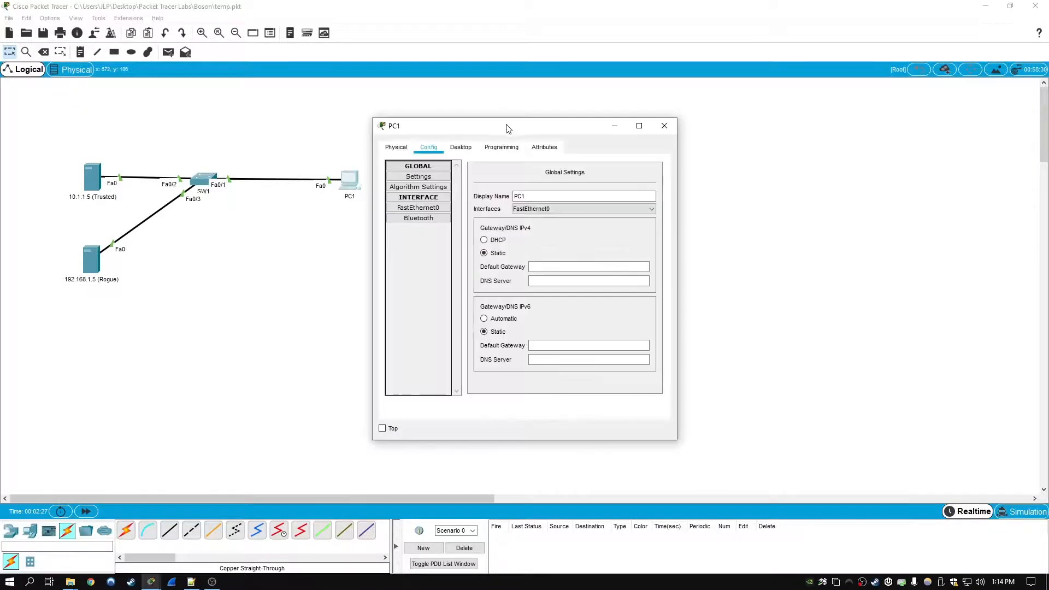
# Switch PC1's FastEthernet0 IP configuration to DHCP, leaving address and mask fields empty
pyautogui.moveTo(468, 125); pyautogui.dragTo(556, 109)
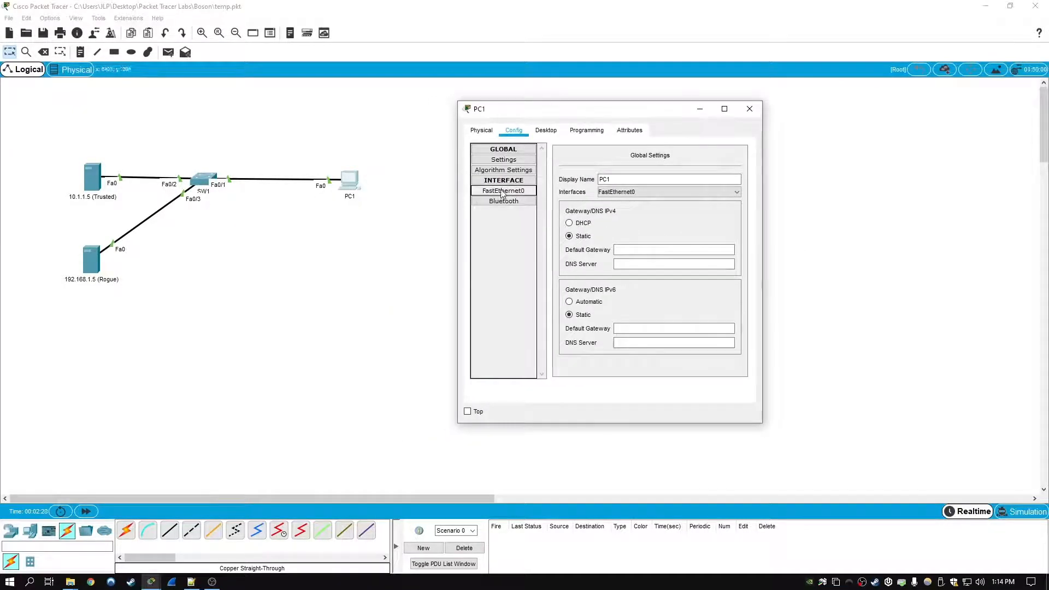
pyautogui.click(503, 190)
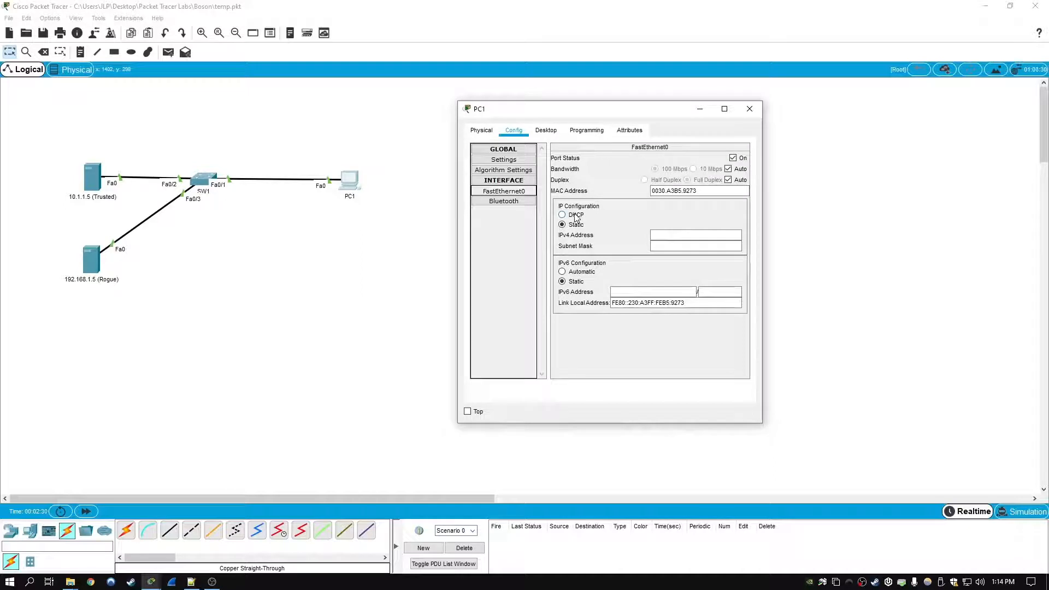
pyautogui.click(563, 214)
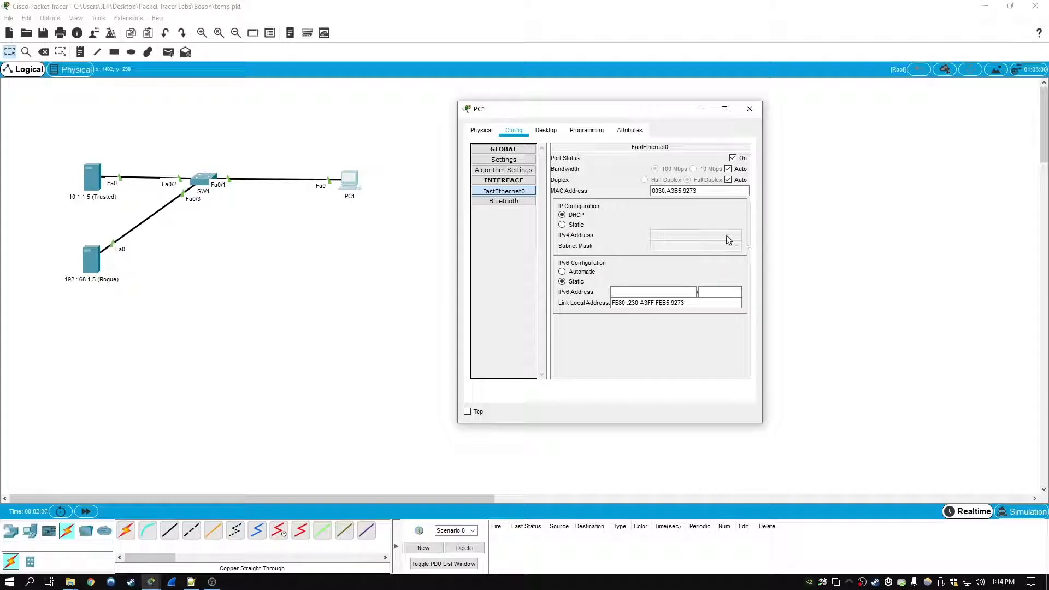
pyautogui.click(749, 108)
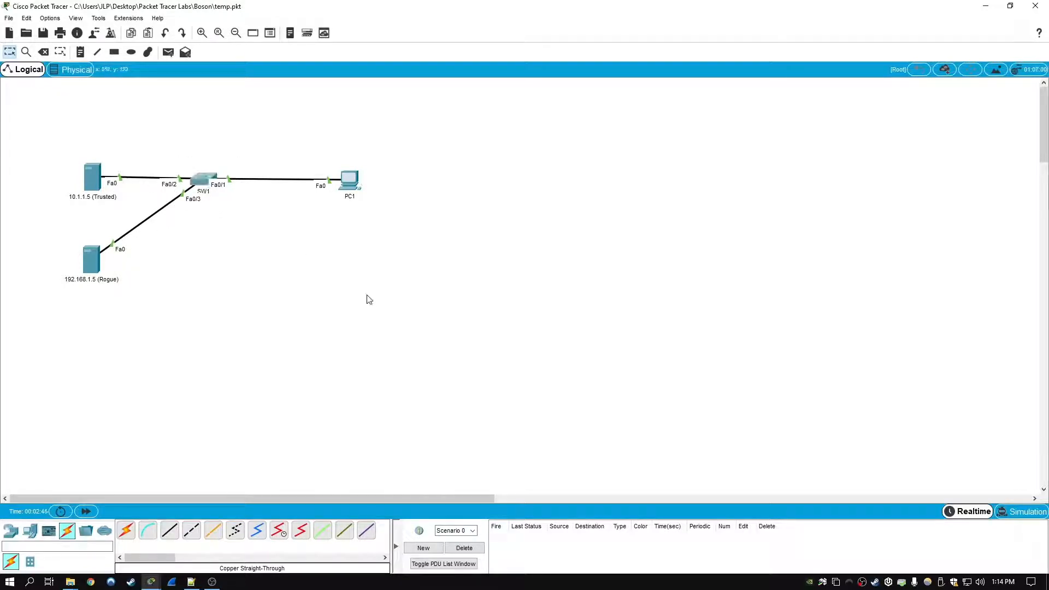
pyautogui.doubleClick(350, 182)
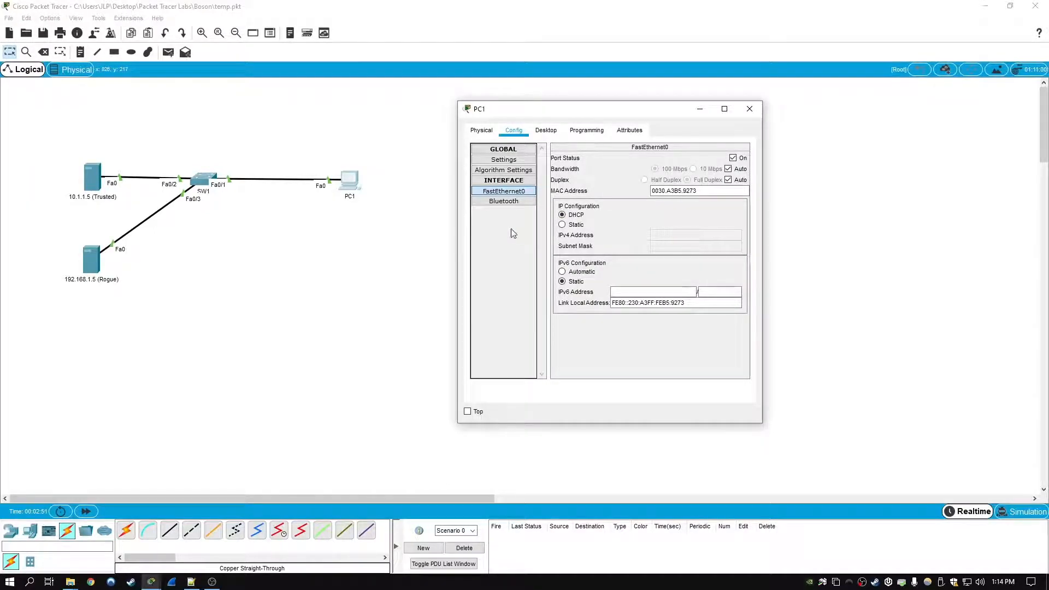
pyautogui.moveTo(686, 249)
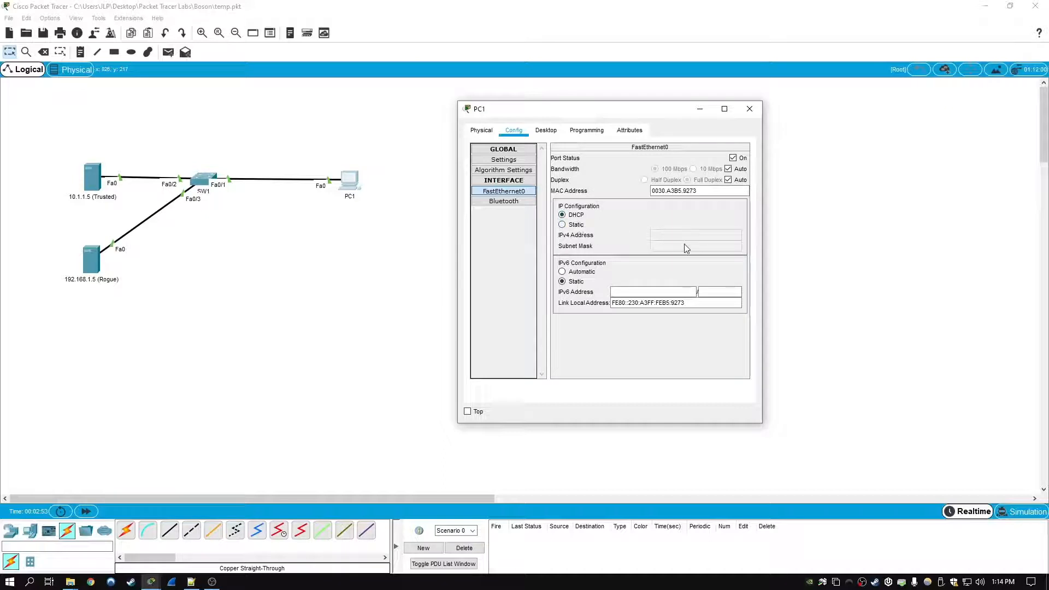
pyautogui.moveTo(729, 244)
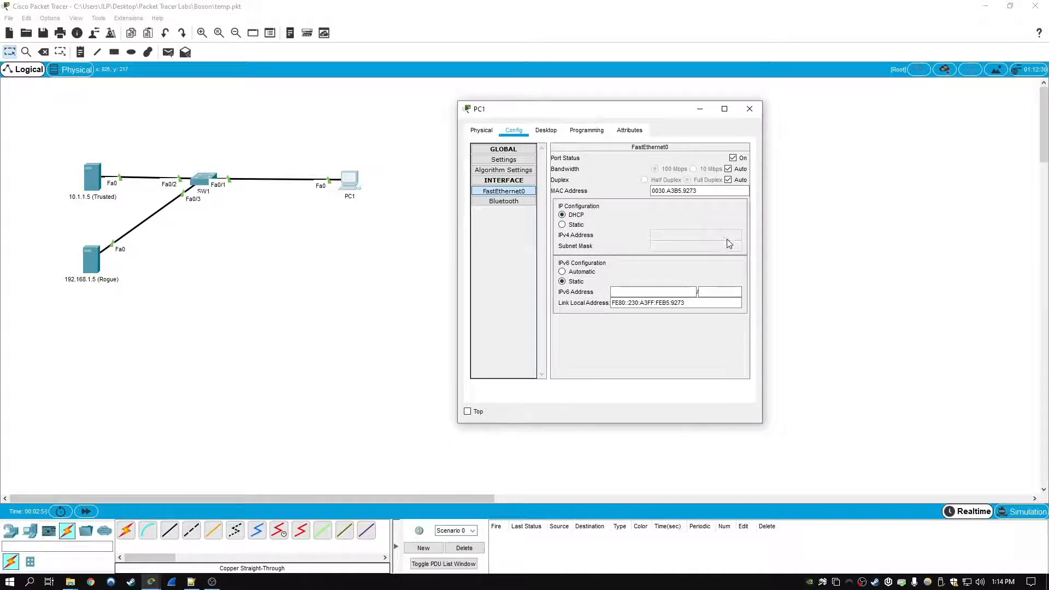
# On SW1, enter interface Fa0/2 and apply 'ip dhcp snooping trust'
pyautogui.click(748, 108)
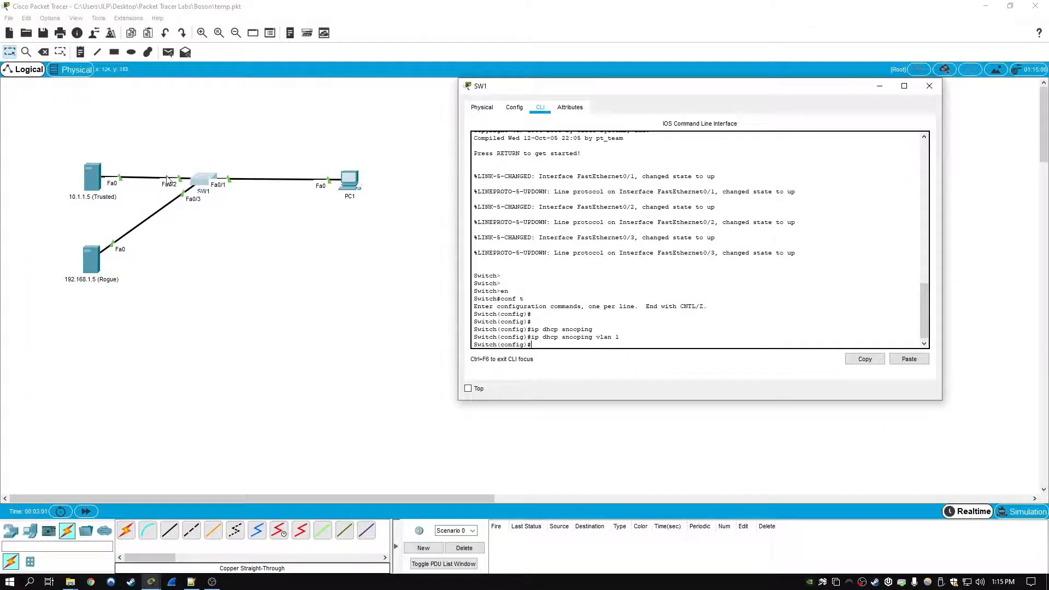
pyautogui.moveTo(185, 190)
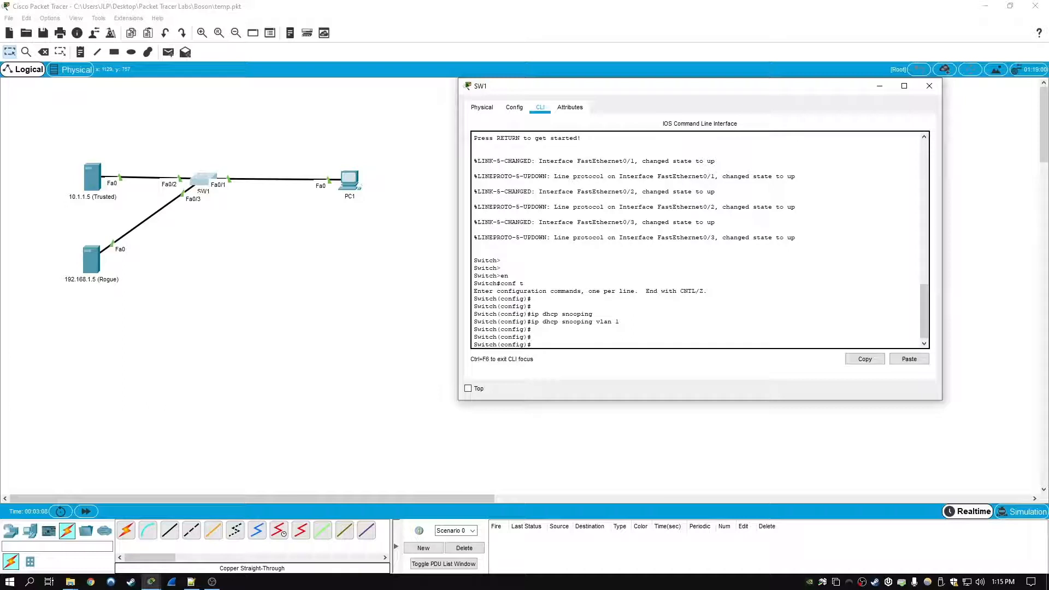
pyautogui.write('int f0/2')
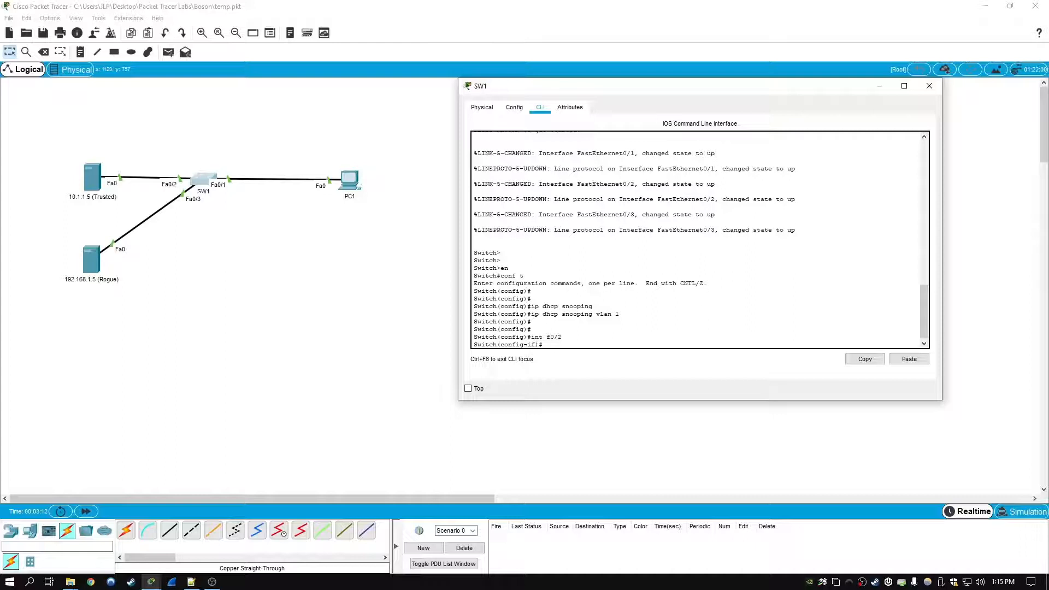
pyautogui.write('ip')
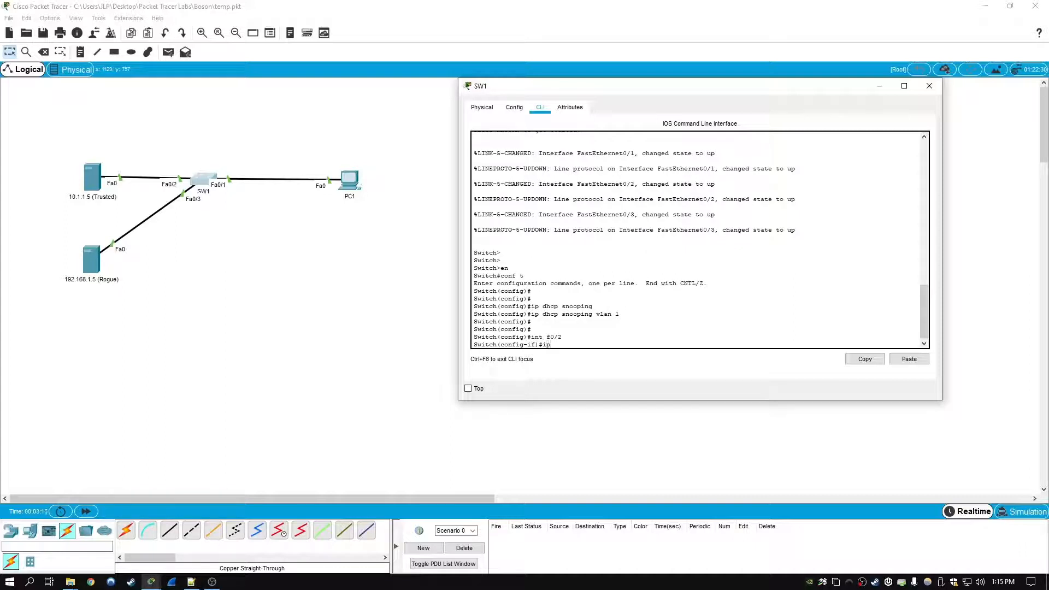
pyautogui.write('ip dhcp snooping trust')
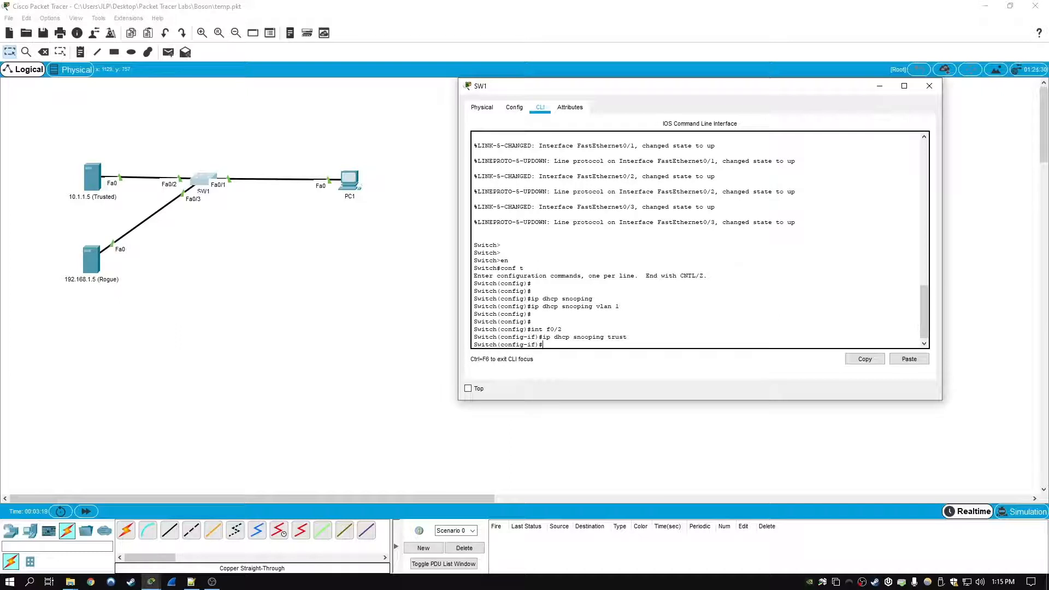
pyautogui.click(349, 179)
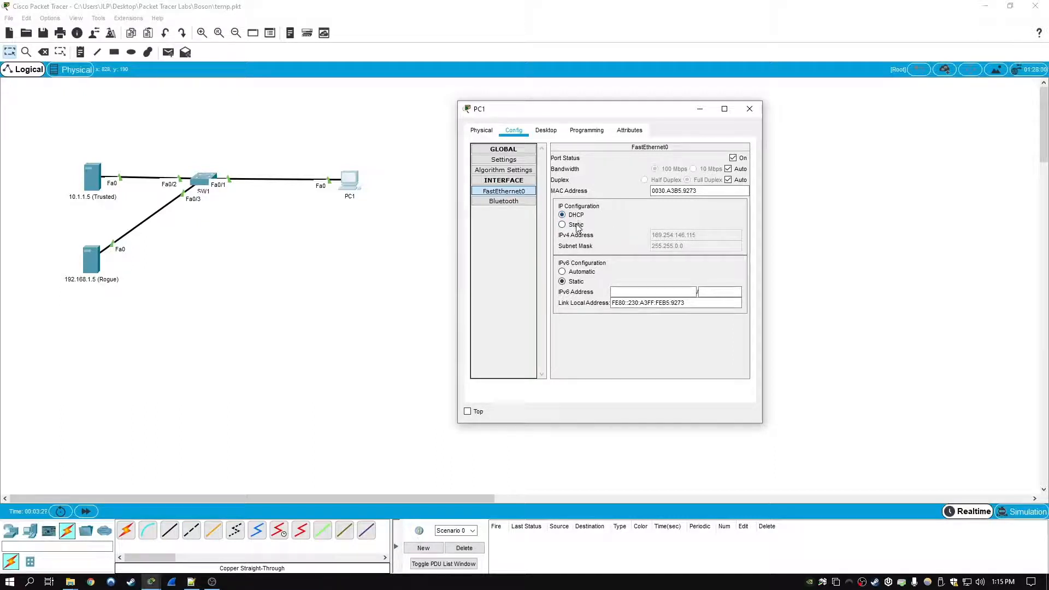
# Toggle PC1 to Static and back to DHCP, obtaining 10.1.1.192 with mask 255.255.255.0
pyautogui.click(562, 215)
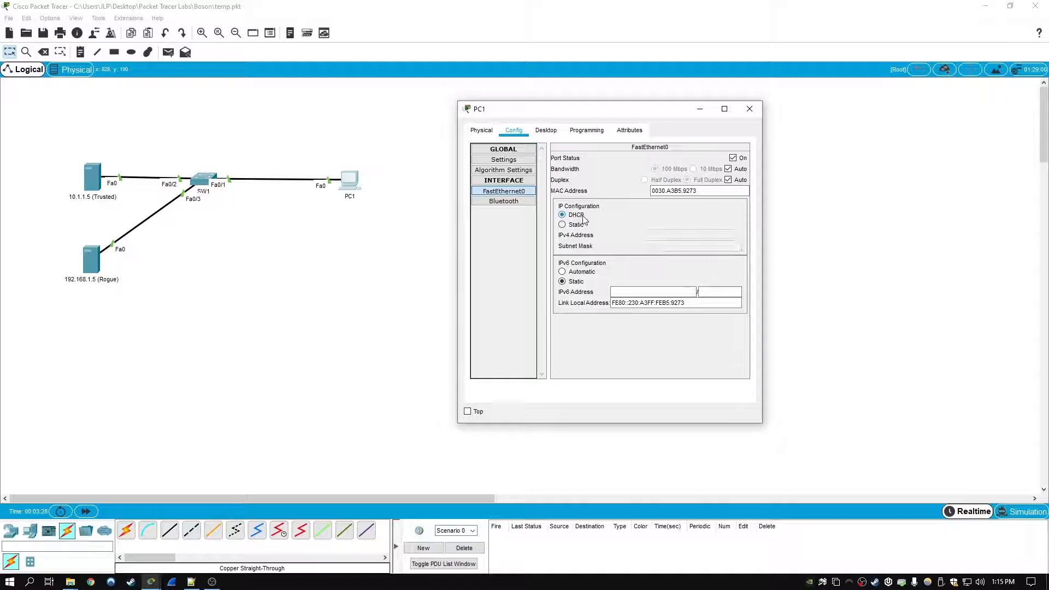
pyautogui.click(562, 214)
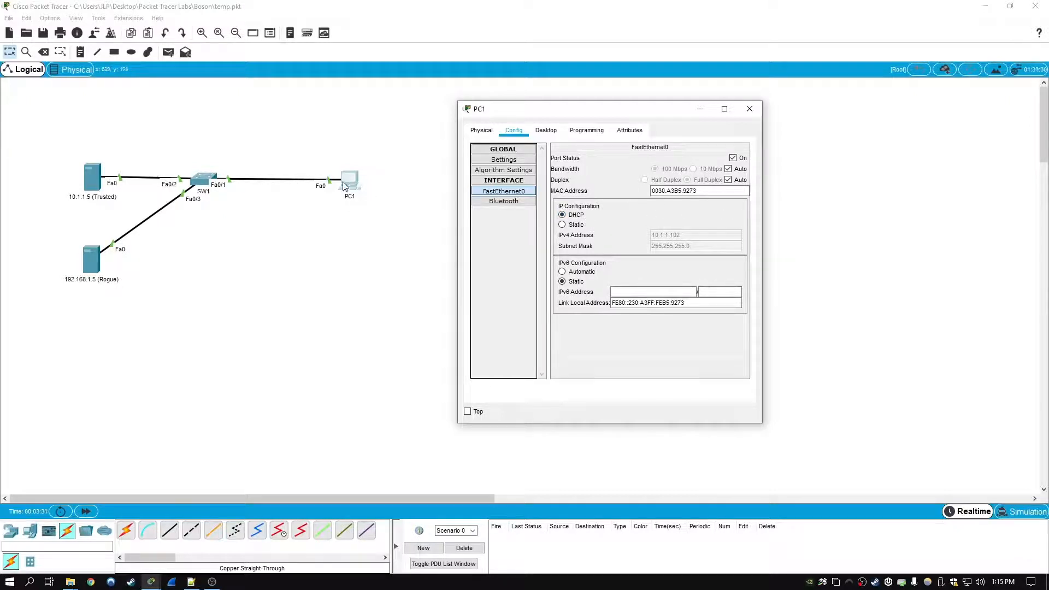
pyautogui.moveTo(90, 186)
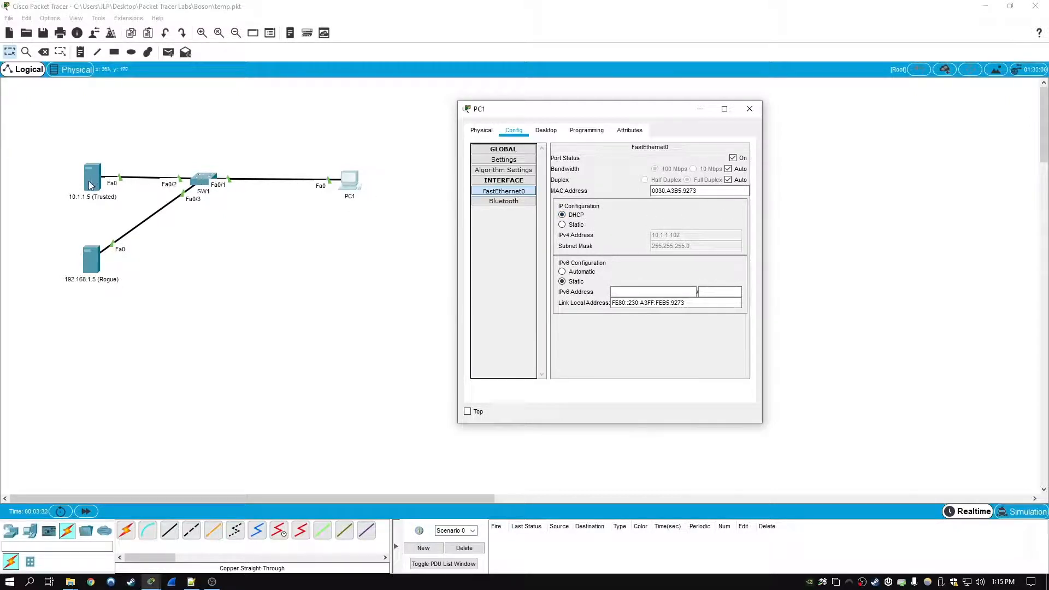
pyautogui.moveTo(506, 227)
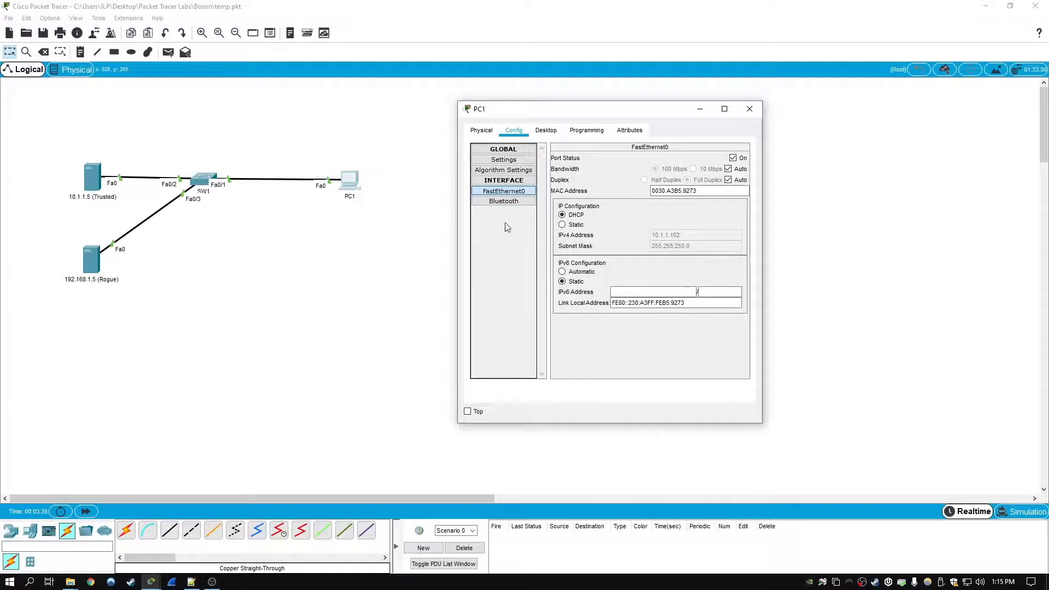
pyautogui.moveTo(691, 244)
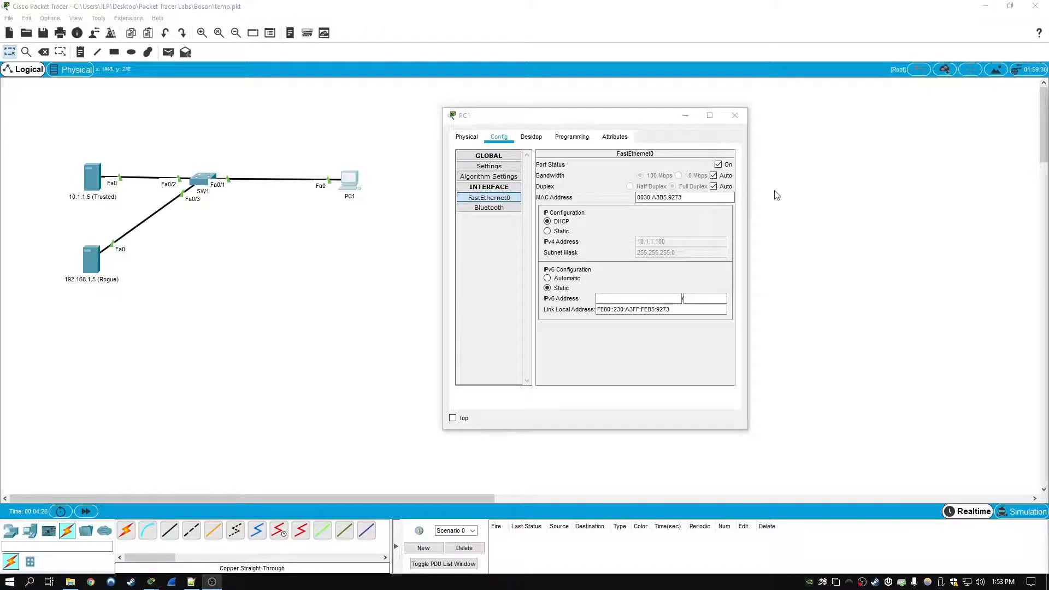
# Run 'show run | s dhcp' and 'show ip dhcp snooping', highlighting trusted Fa0/2
pyautogui.click(734, 115)
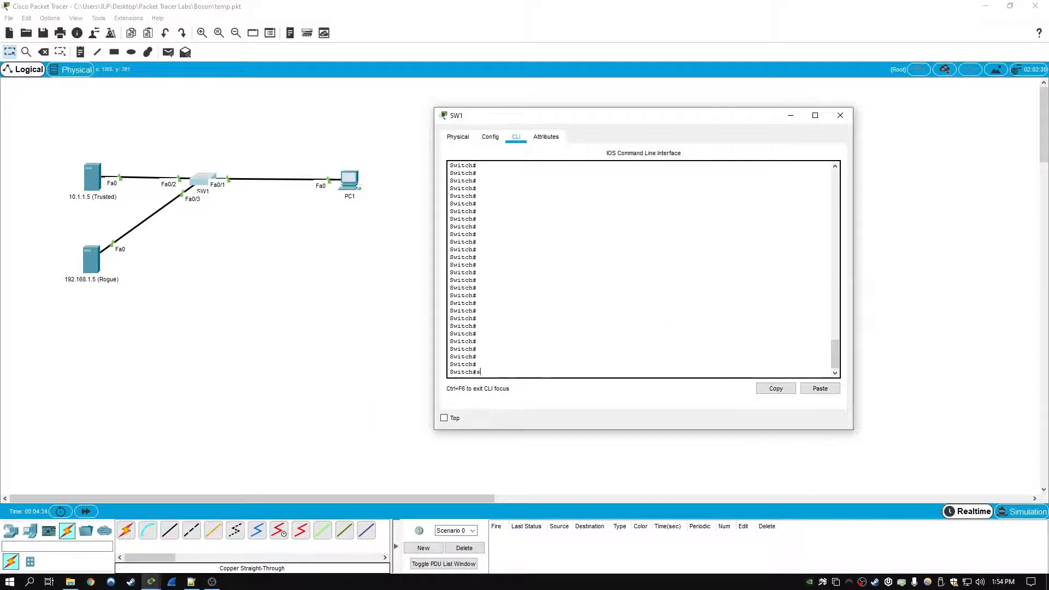
pyautogui.write('how run | s dhcp')
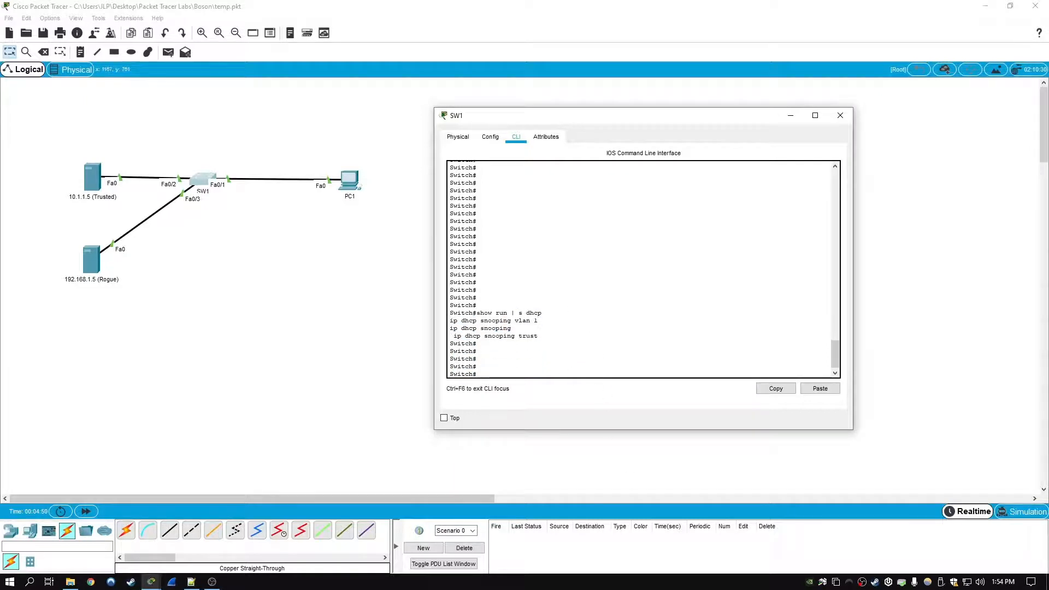
pyautogui.write('show ip dhcp snooping')
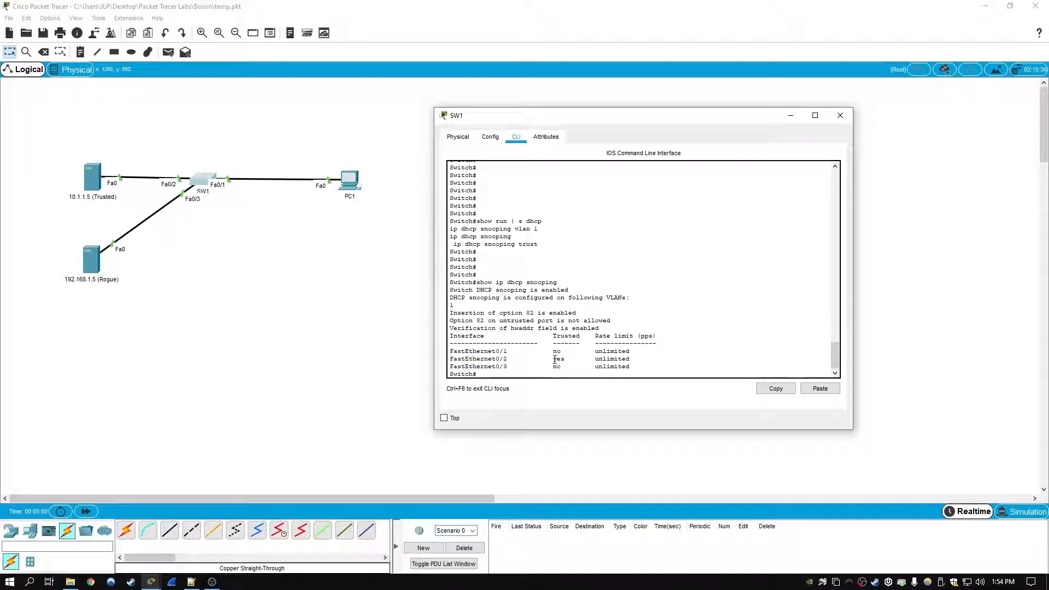
pyautogui.doubleClick(558, 359)
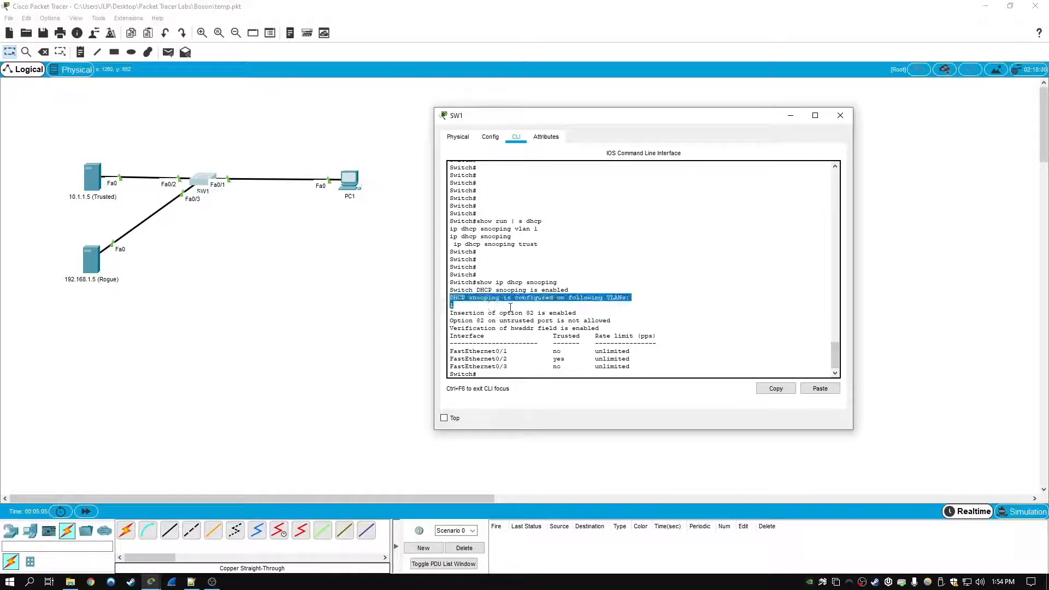
pyautogui.click(453, 305)
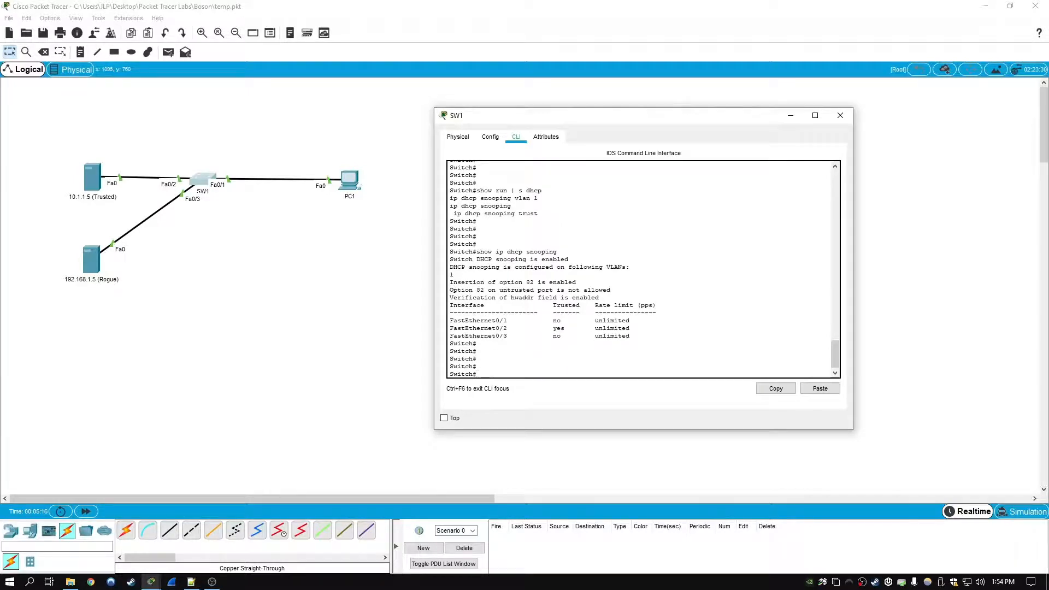
# Run 'show ip dhcp snooping binding' and highlight the 10.1.1.100 VLAN 1 Fa0/1 entry
pyautogui.write('show ip dhcp snooping binding')
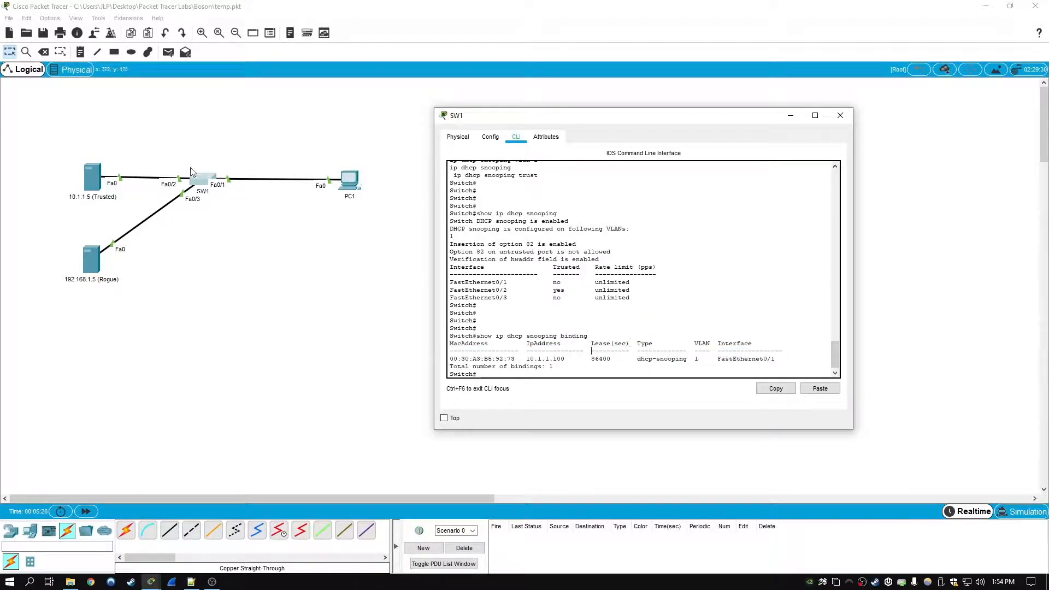
pyautogui.moveTo(218, 200)
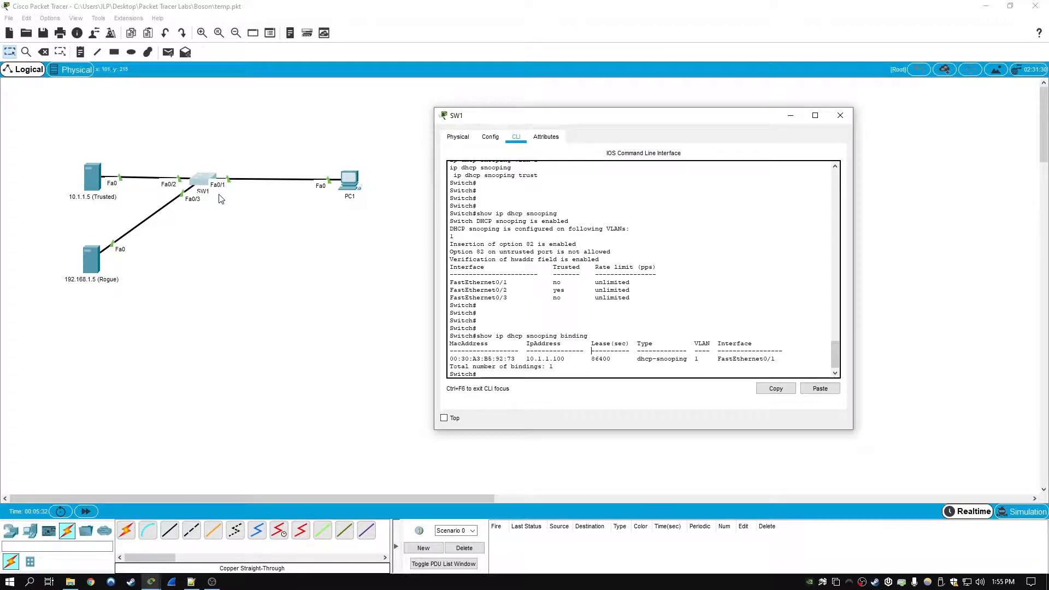
pyautogui.moveTo(211, 202)
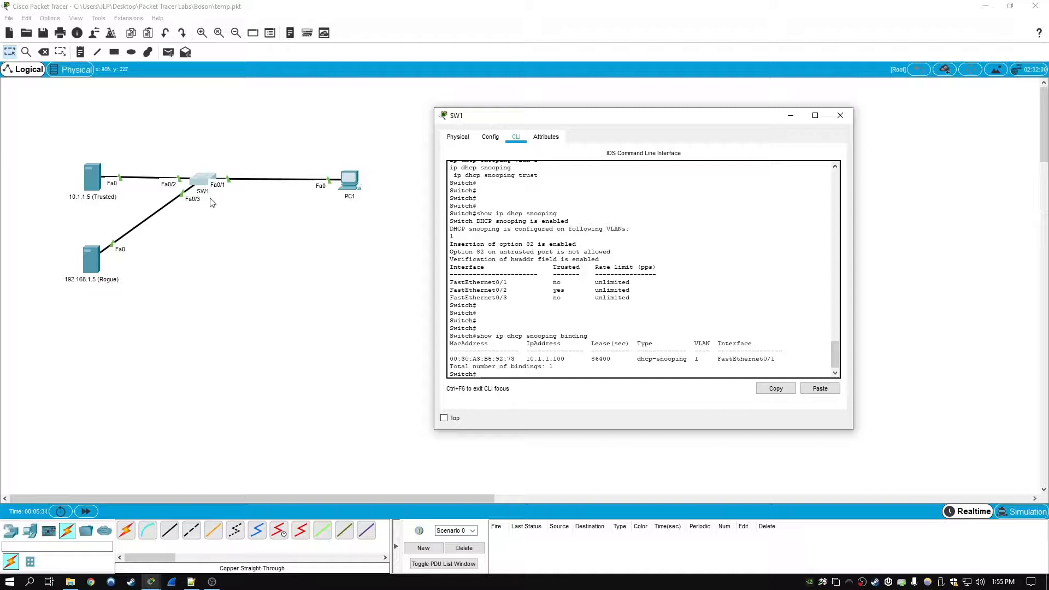
pyautogui.doubleClick(482, 359)
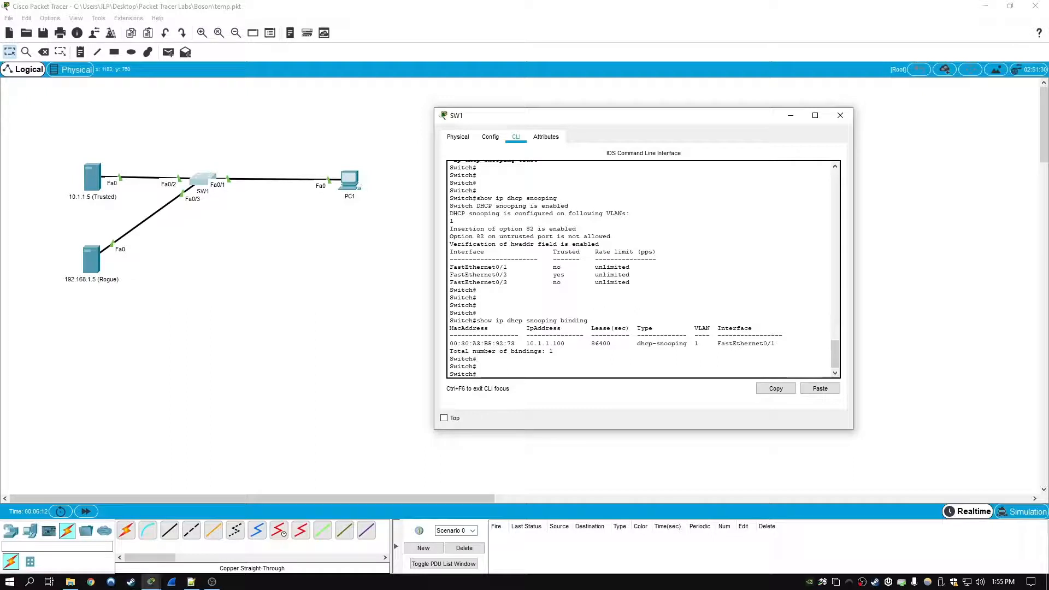
# Enter 'clear ip dhcp snooping binding' on SW1
pyautogui.write('clear')
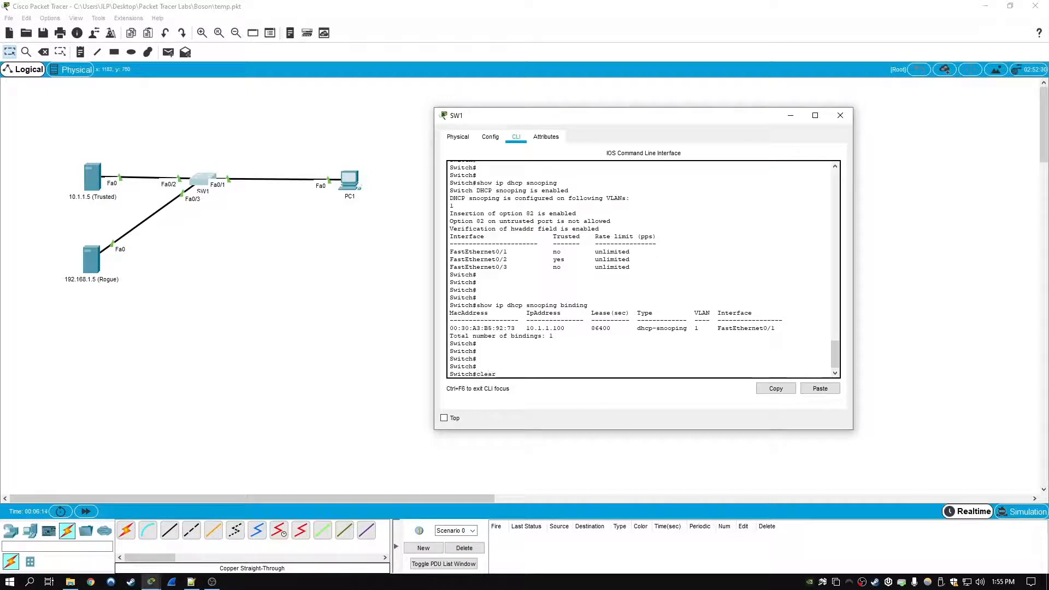
pyautogui.write('ip')
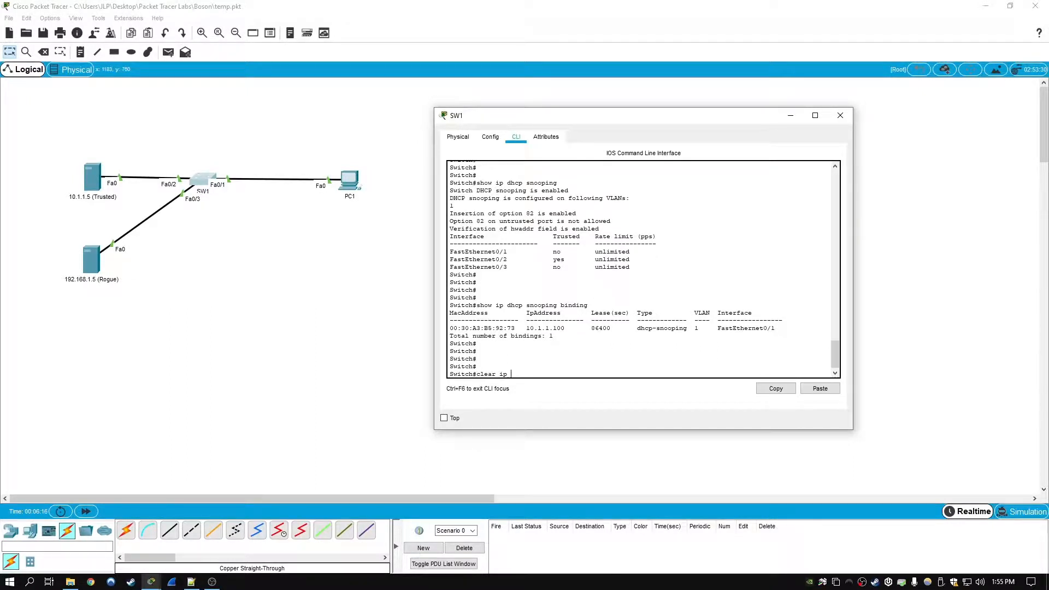
pyautogui.write('dhcp snoop')
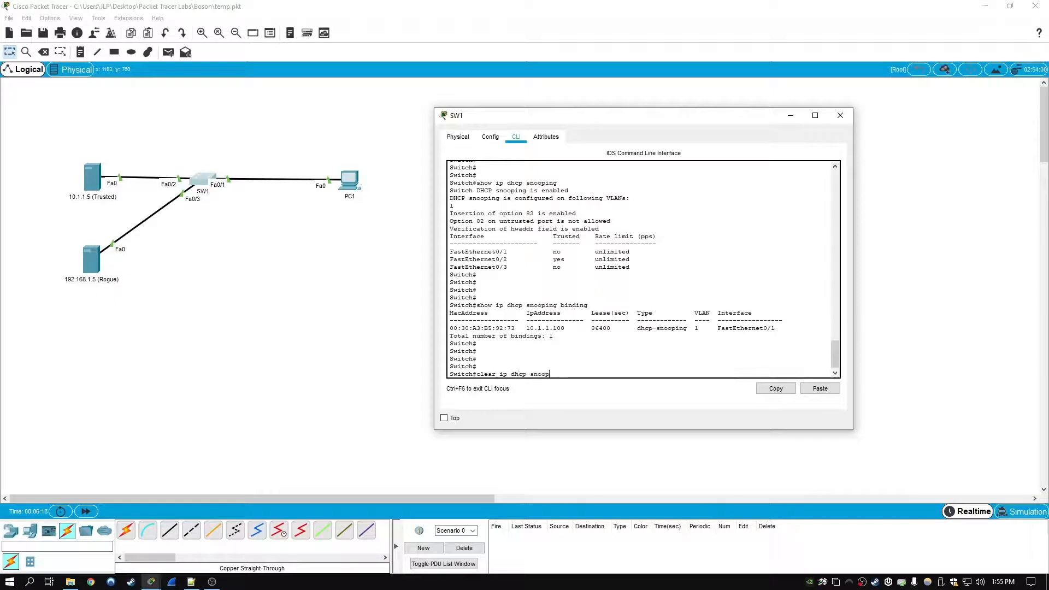
pyautogui.write('ing binding')
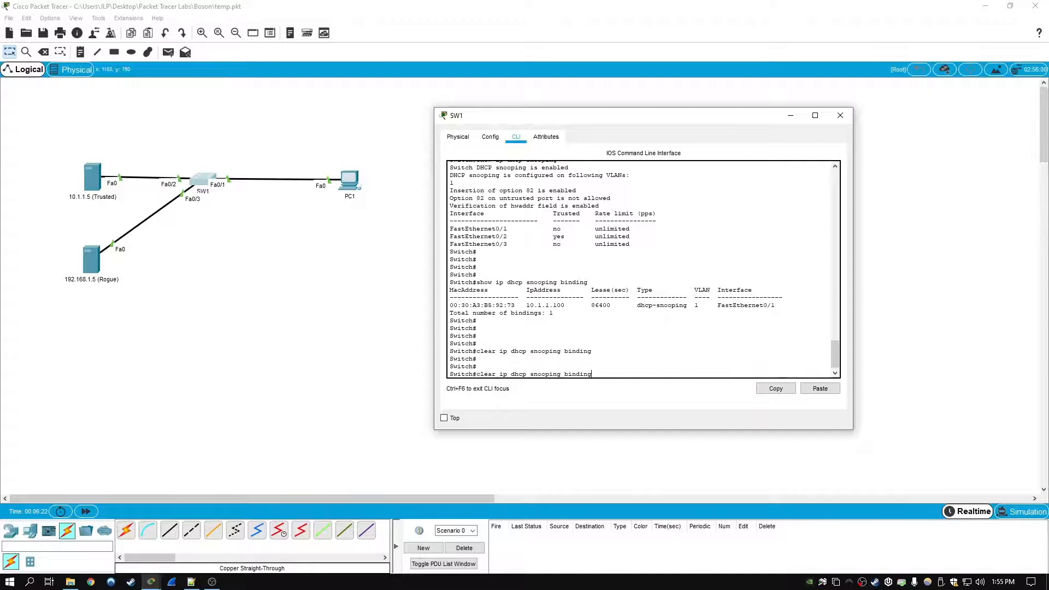
pyautogui.press('Return')
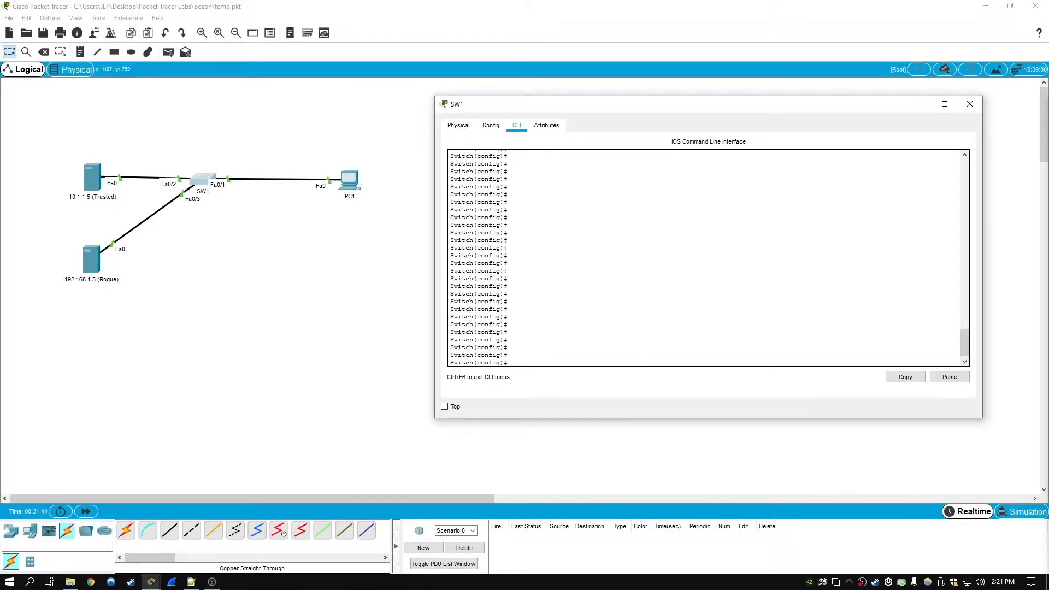
# Enter 'ip dhcp snooping verify mac-address' at SW1's global configuration prompt
pyautogui.write('ip dhcp snooping v')
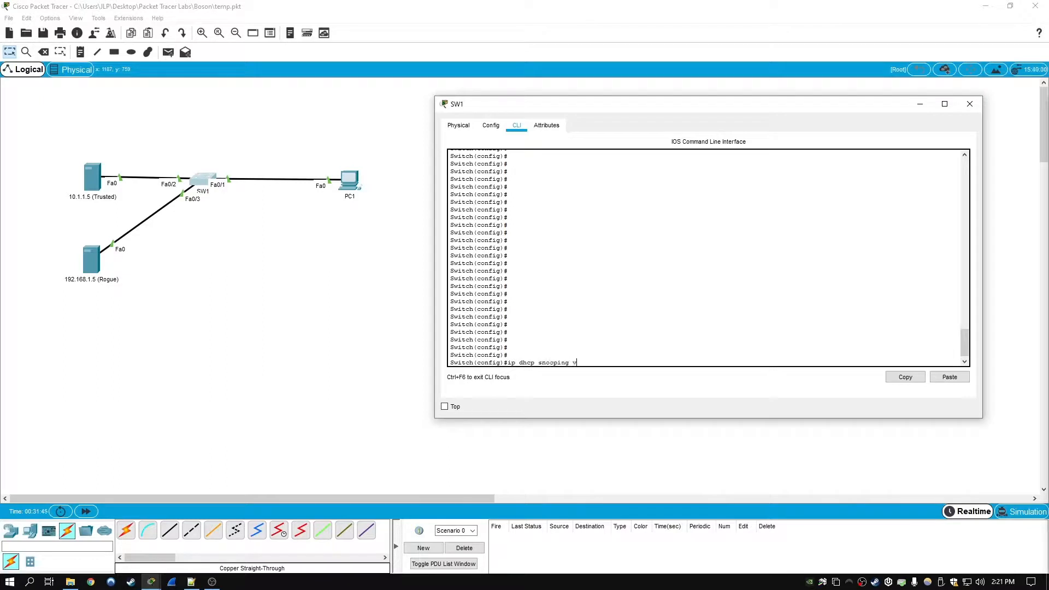
pyautogui.write('erify mac-ad')
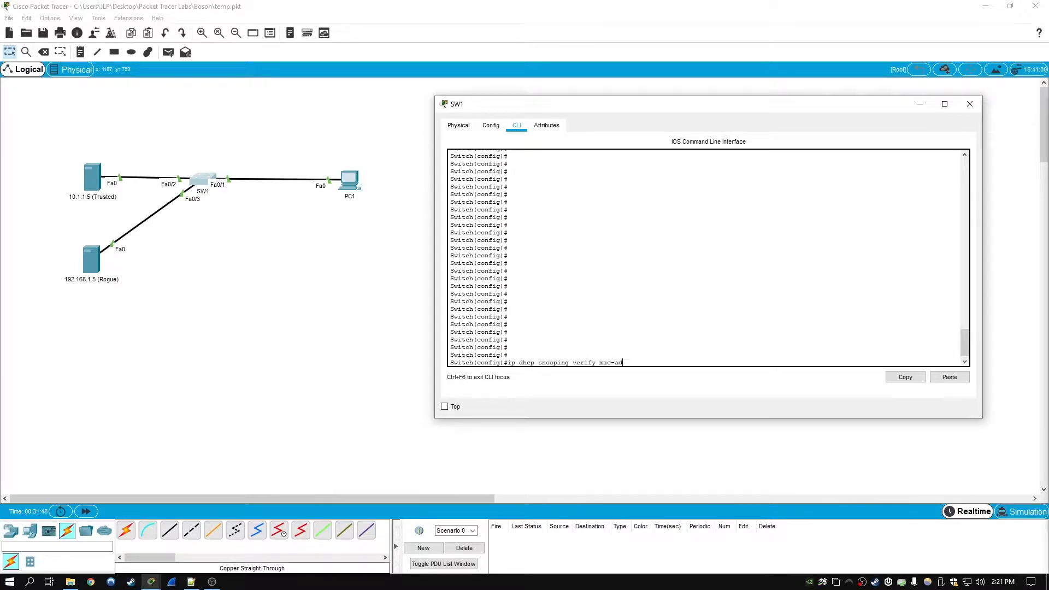
pyautogui.press('Return')
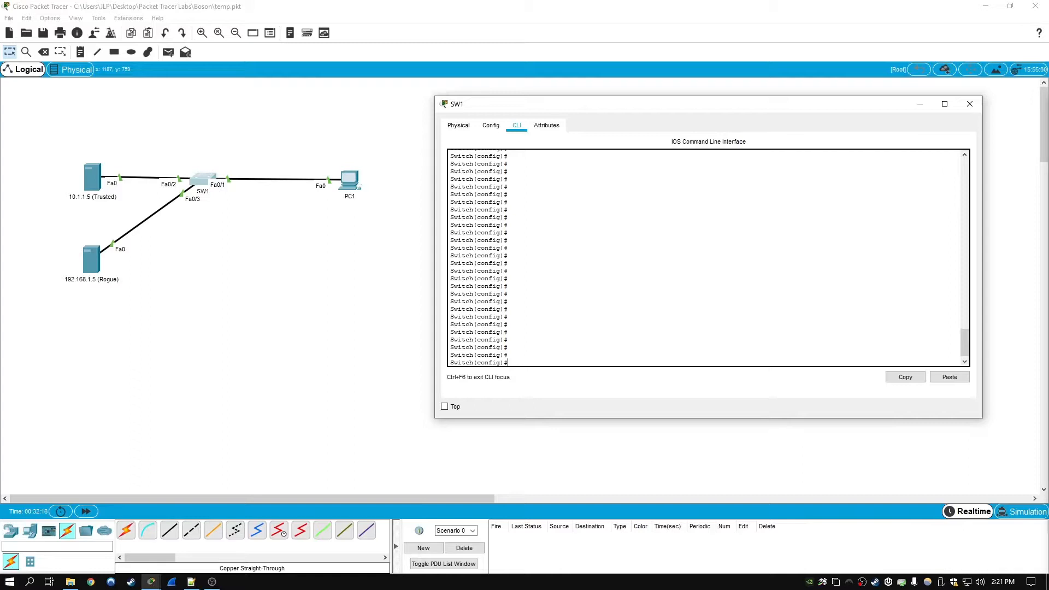
# Submit a mistyped 'ip dhcp snooping information option' command, which SW1 rejects as invalid
pyautogui.write('ip dhcp snooping i')
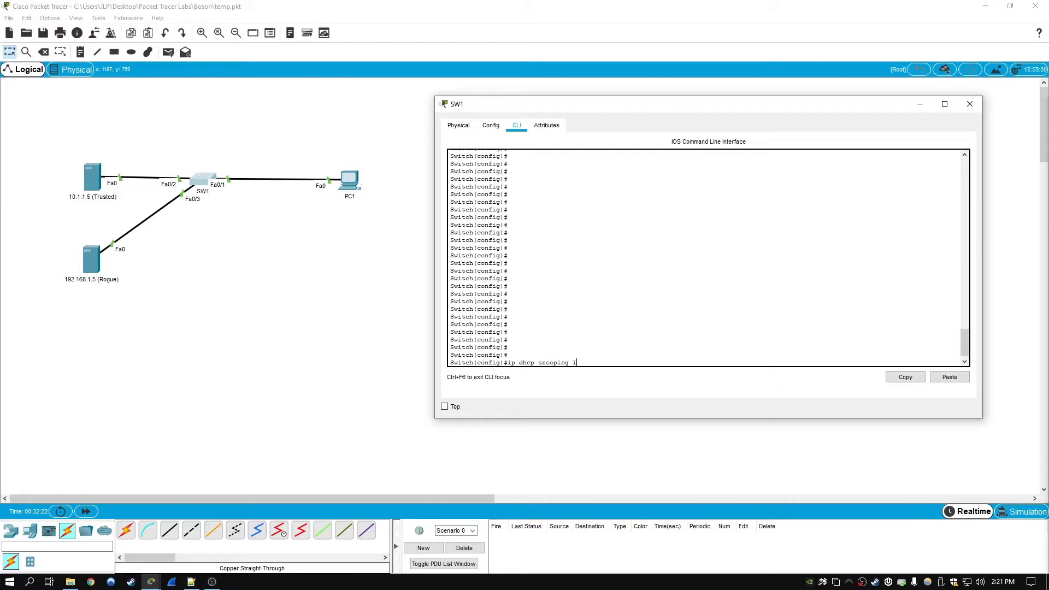
pyautogui.write('nformation')
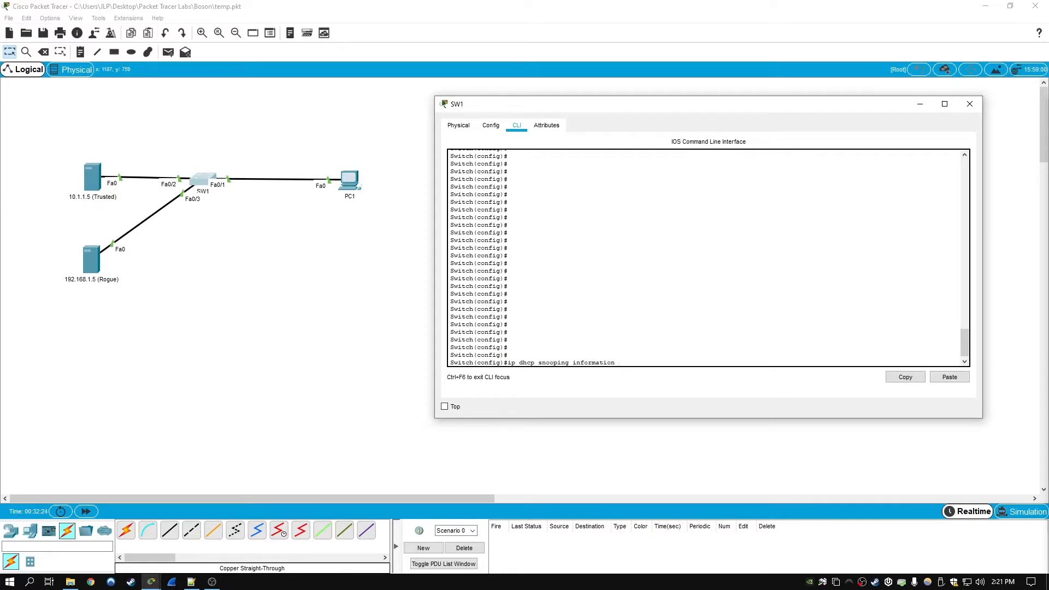
pyautogui.write('option-892')
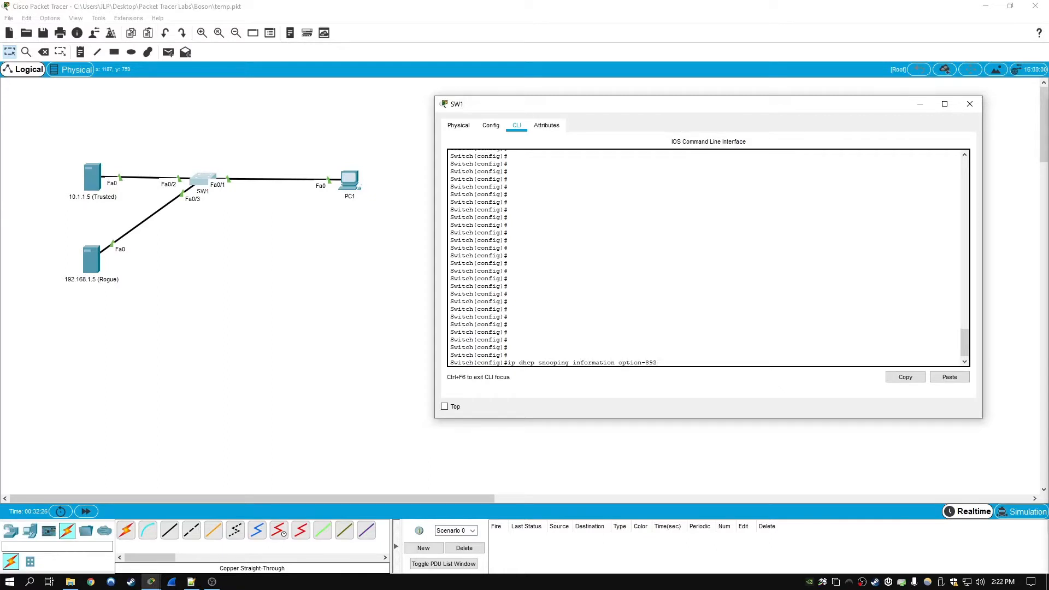
pyautogui.press('Return')
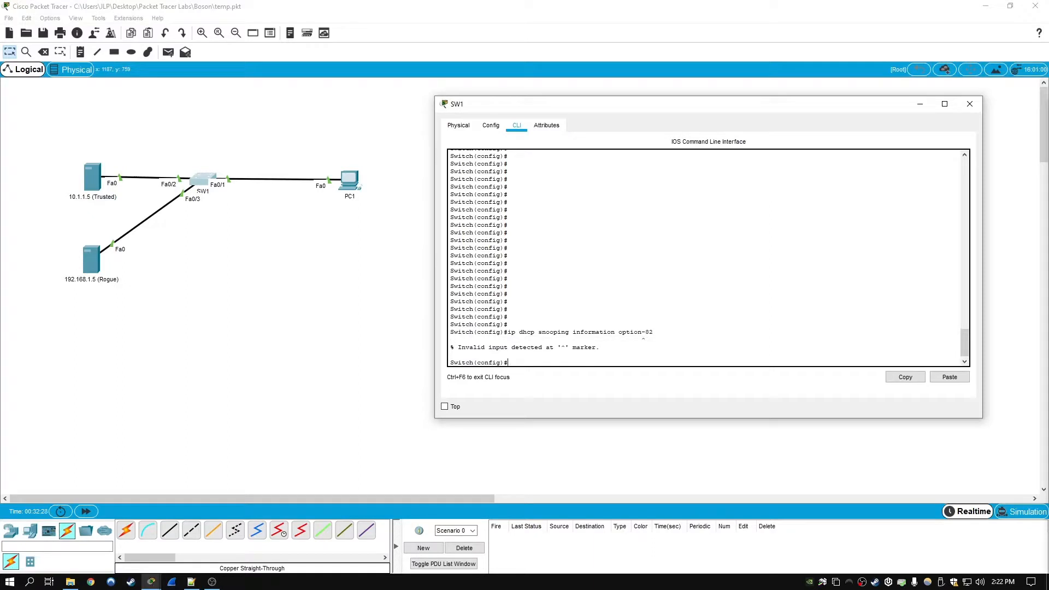